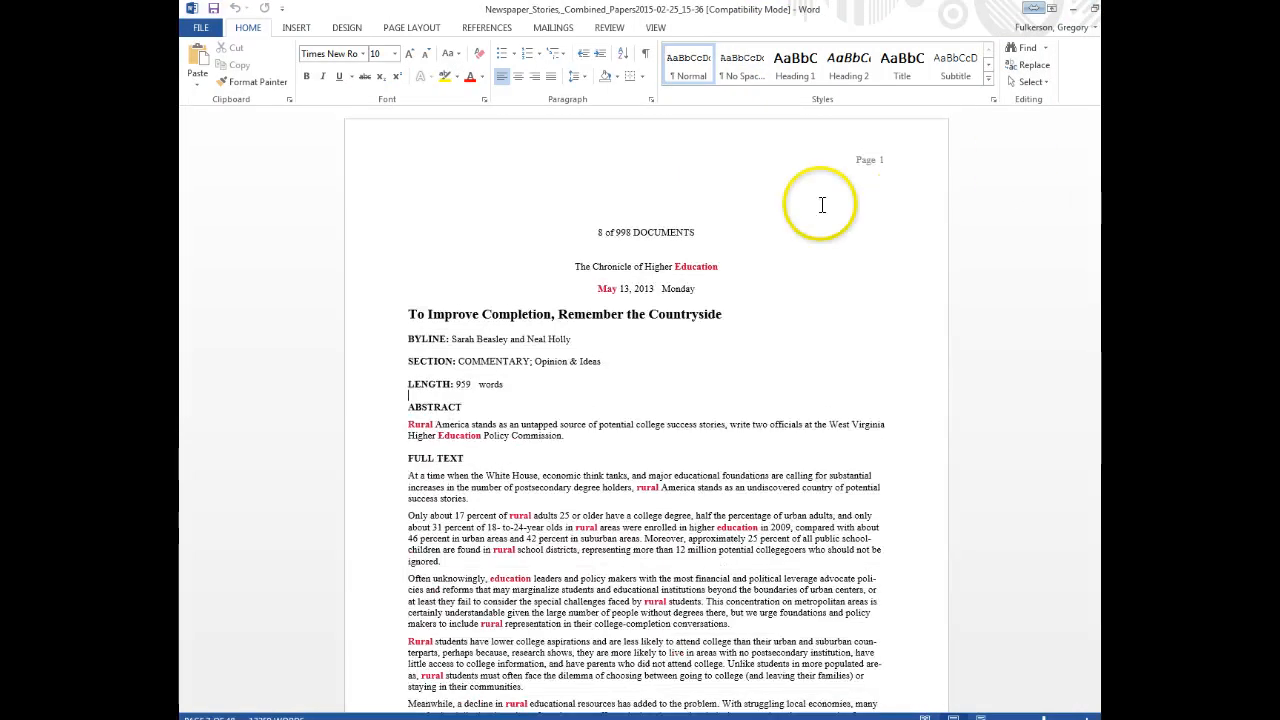
# - Scroll through the Chronicle of Higher Education article in Word
pyautogui.scroll(-3)
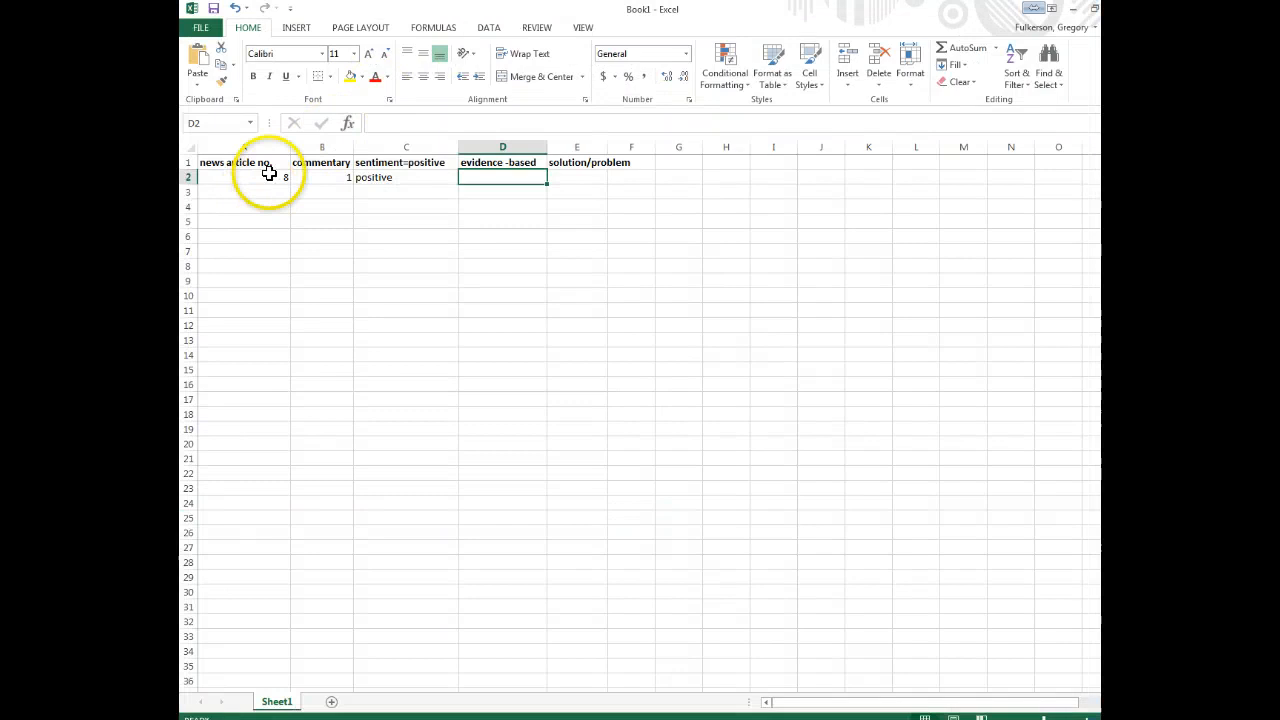
# - Recode article 8's sentiment in C2 from 'positive' to 1 and rename E1 to 'solution'
pyautogui.click(222, 177)
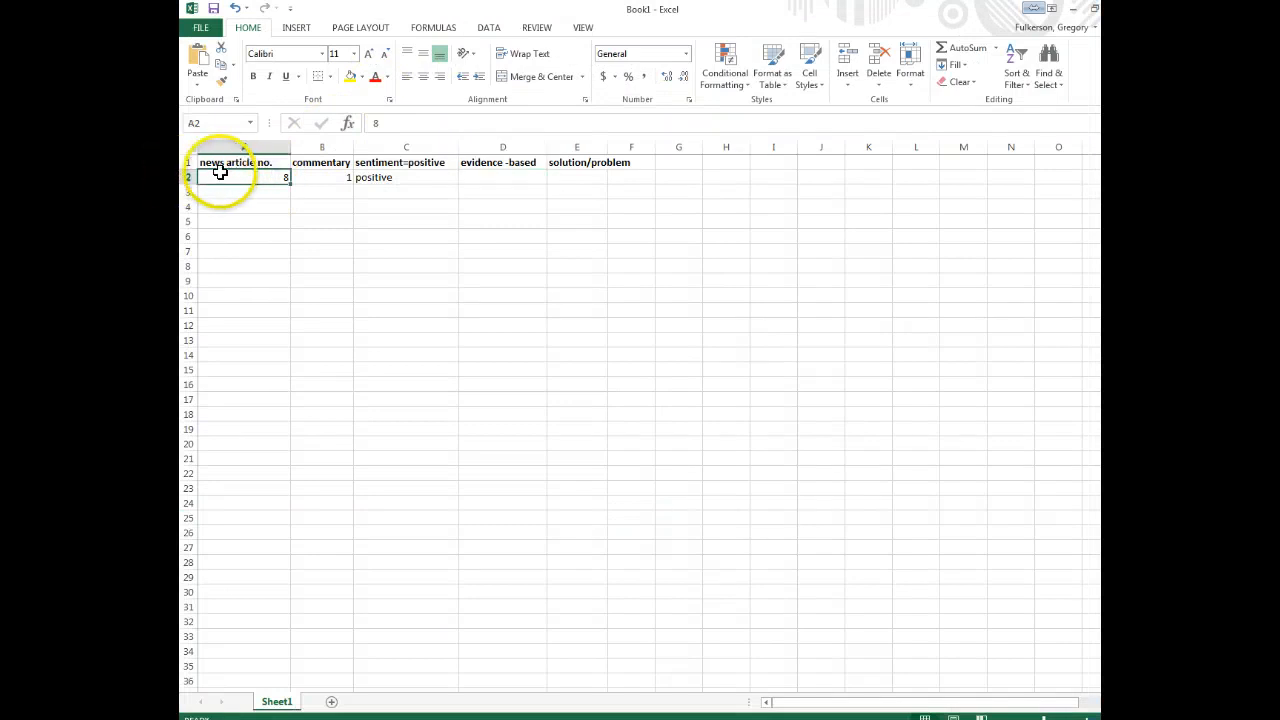
pyautogui.moveTo(622, 164)
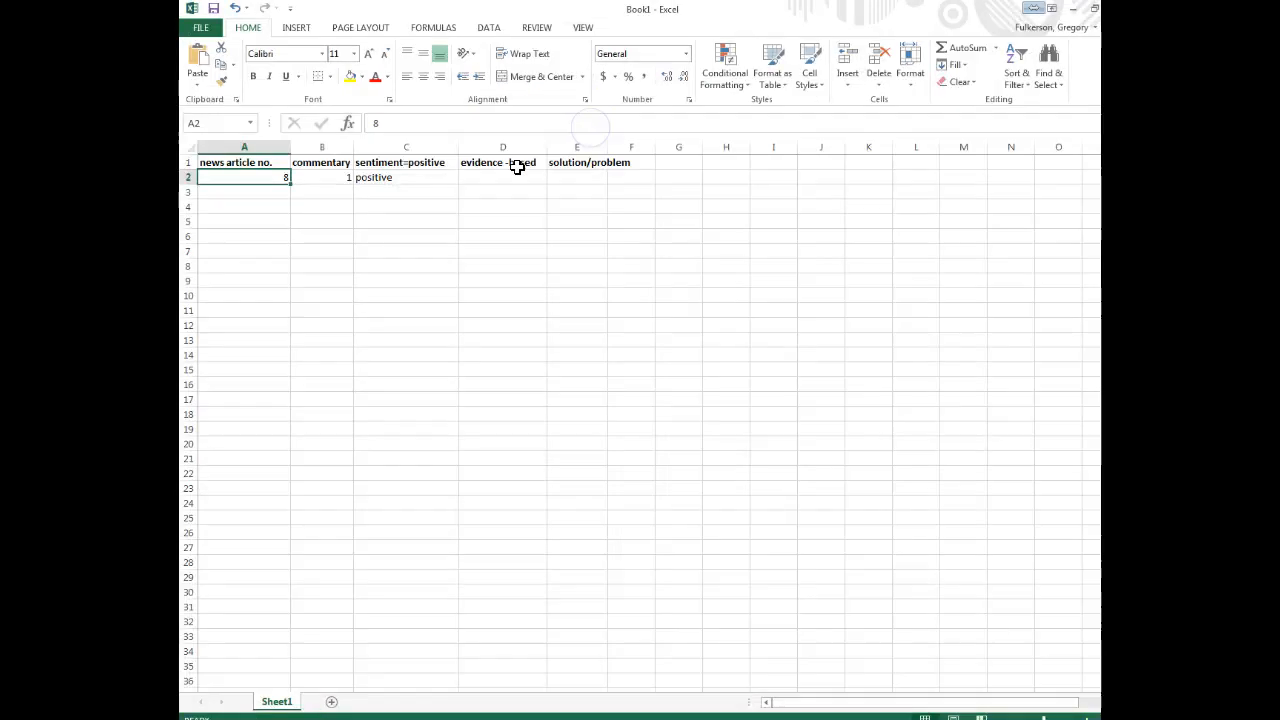
pyautogui.click(321, 162)
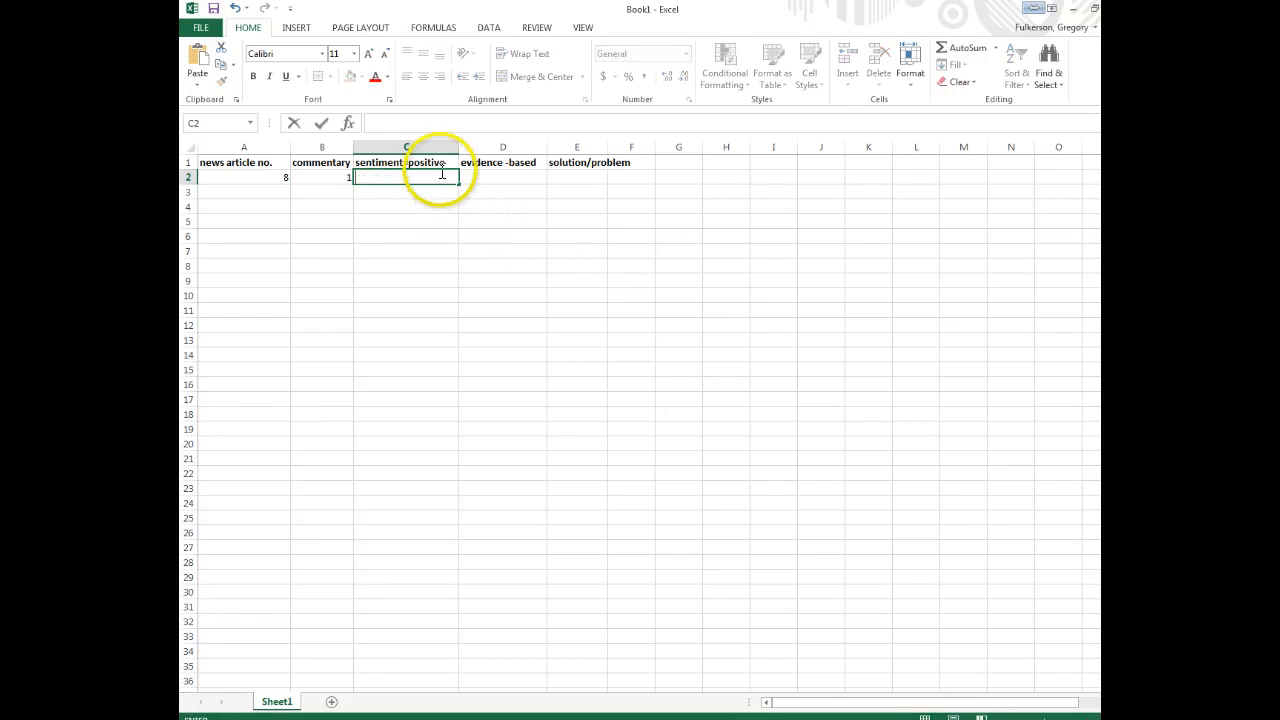
pyautogui.click(406, 162)
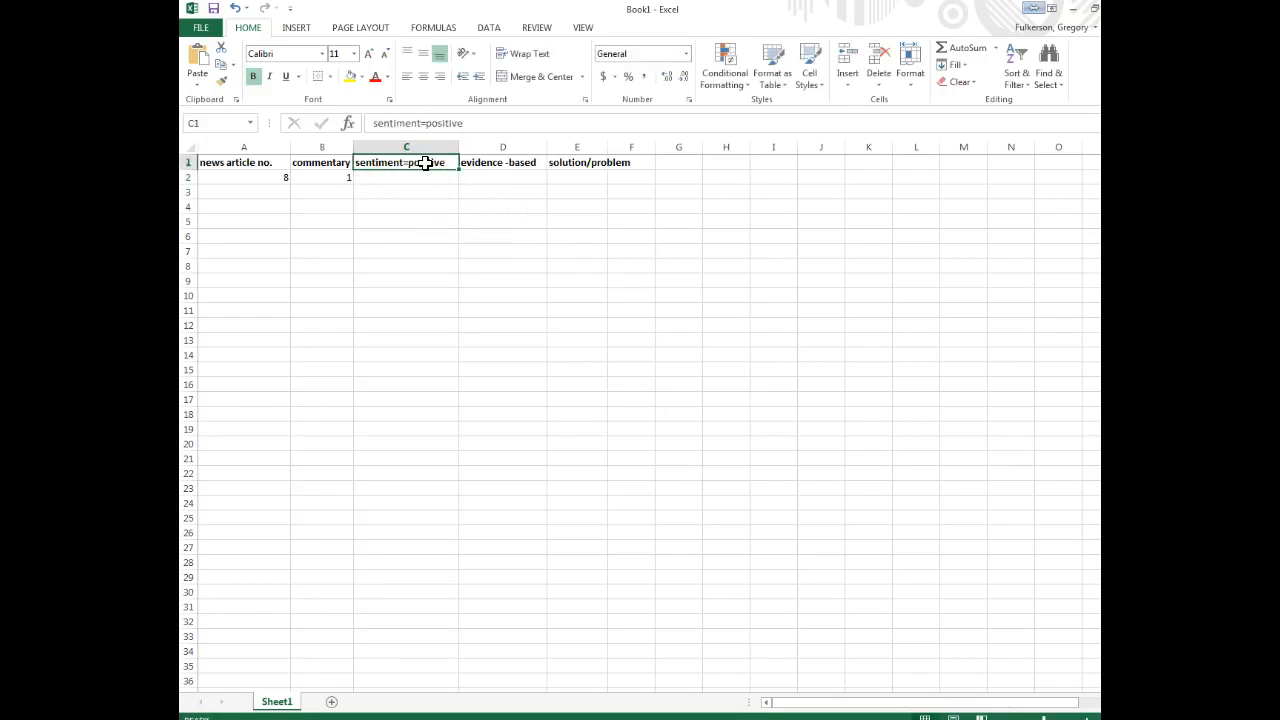
pyautogui.click(406, 177)
pyautogui.write('1')
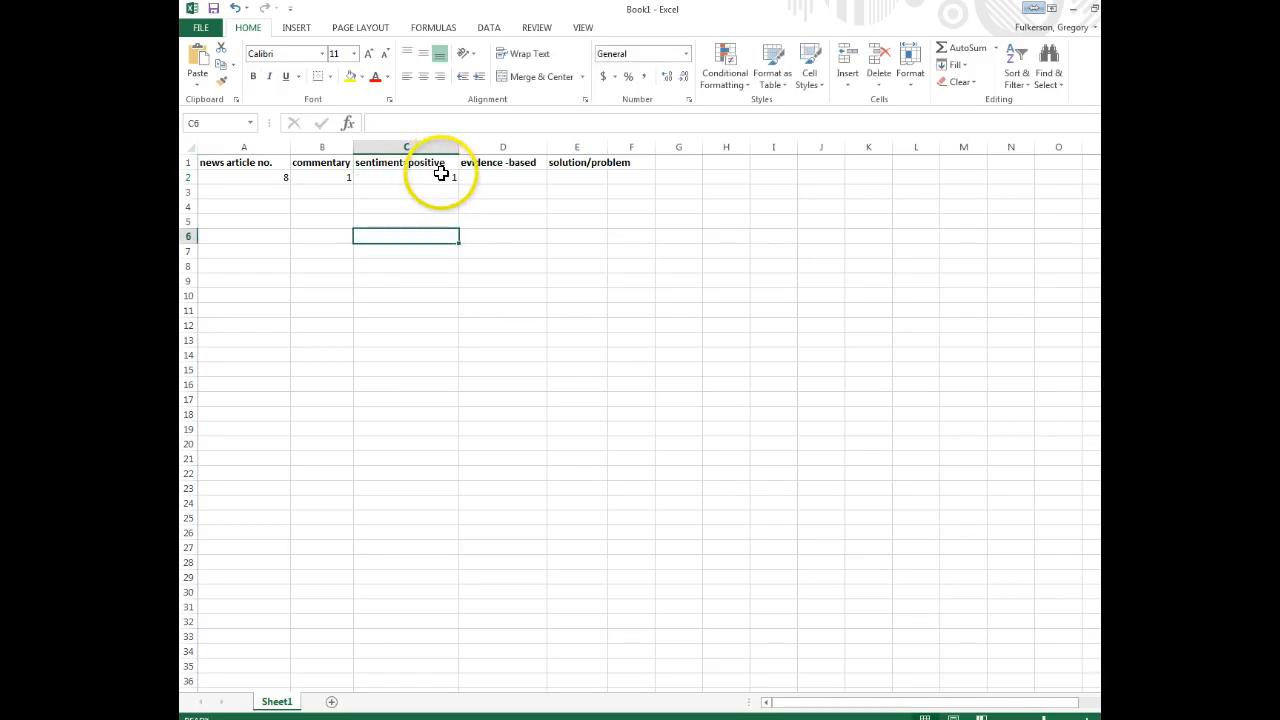
pyautogui.click(405, 177)
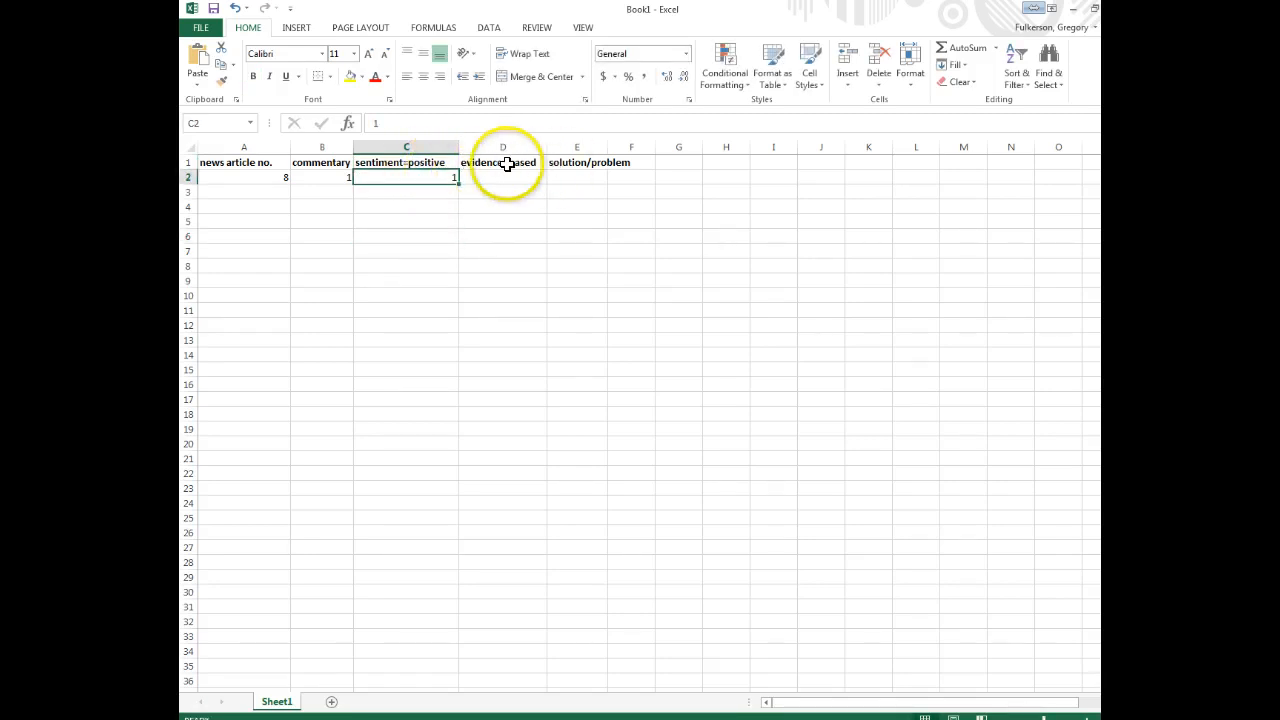
pyautogui.click(502, 177)
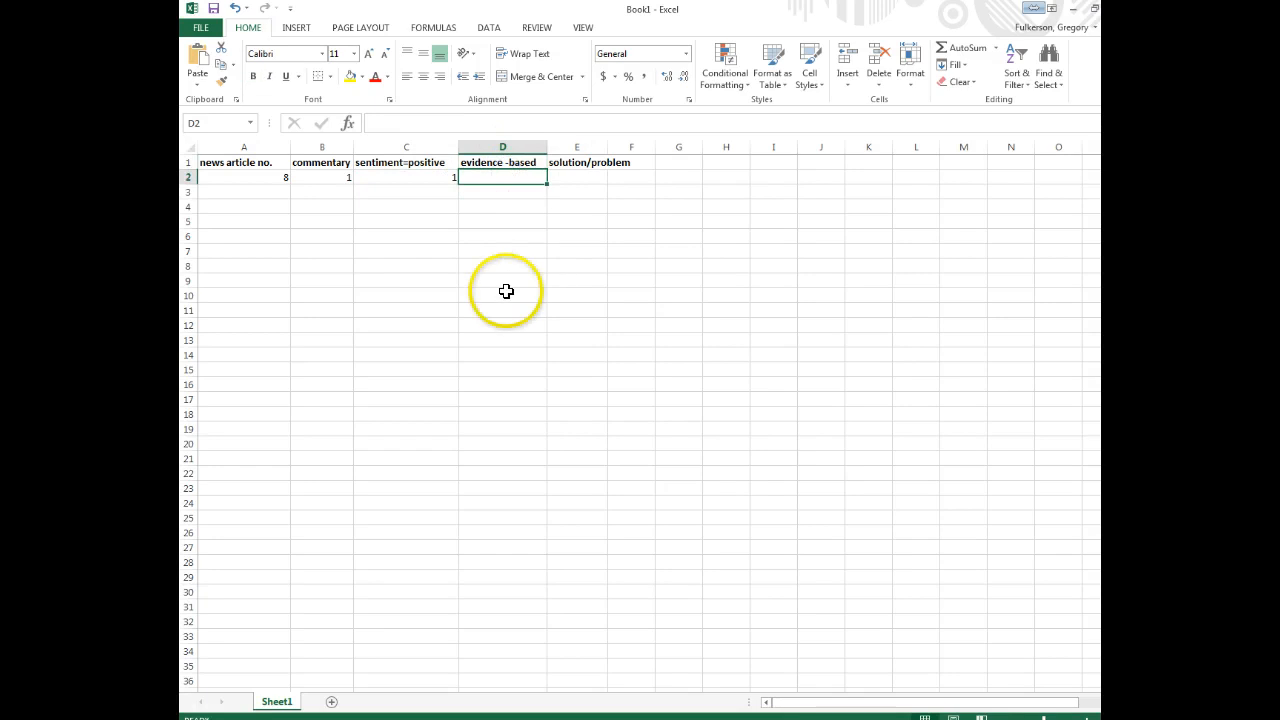
pyautogui.moveTo(471, 296)
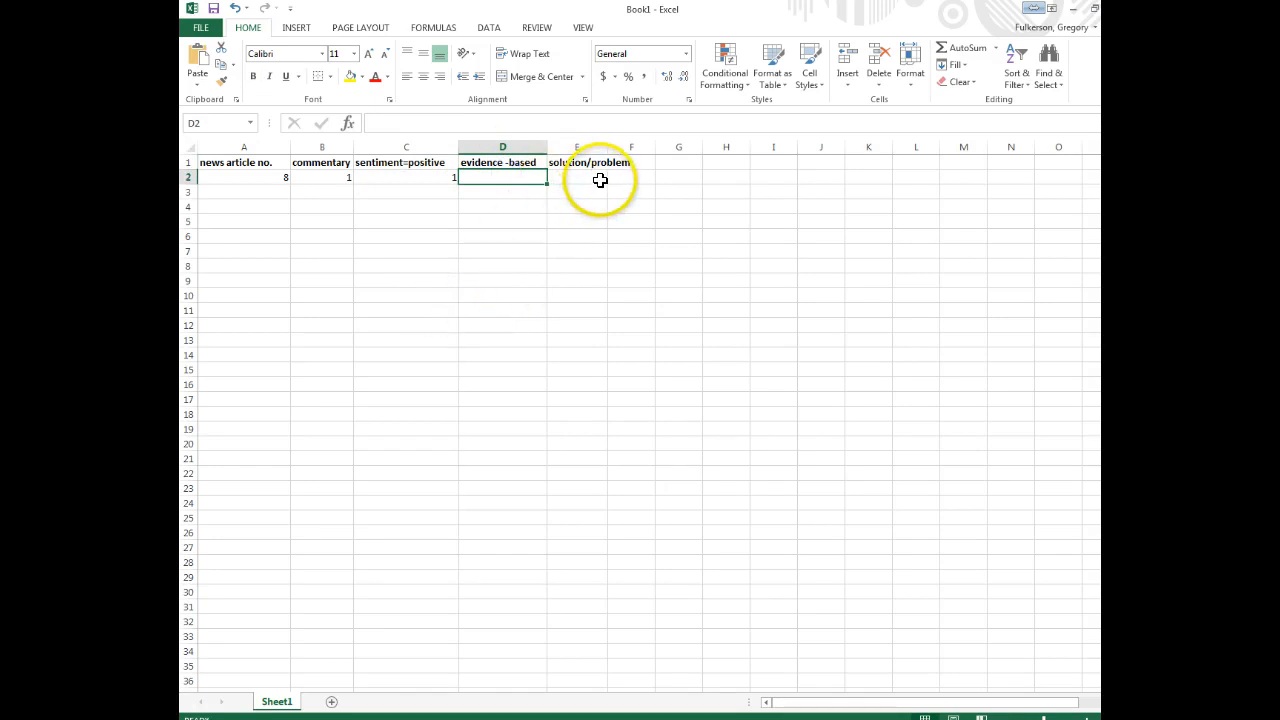
pyautogui.click(576, 162)
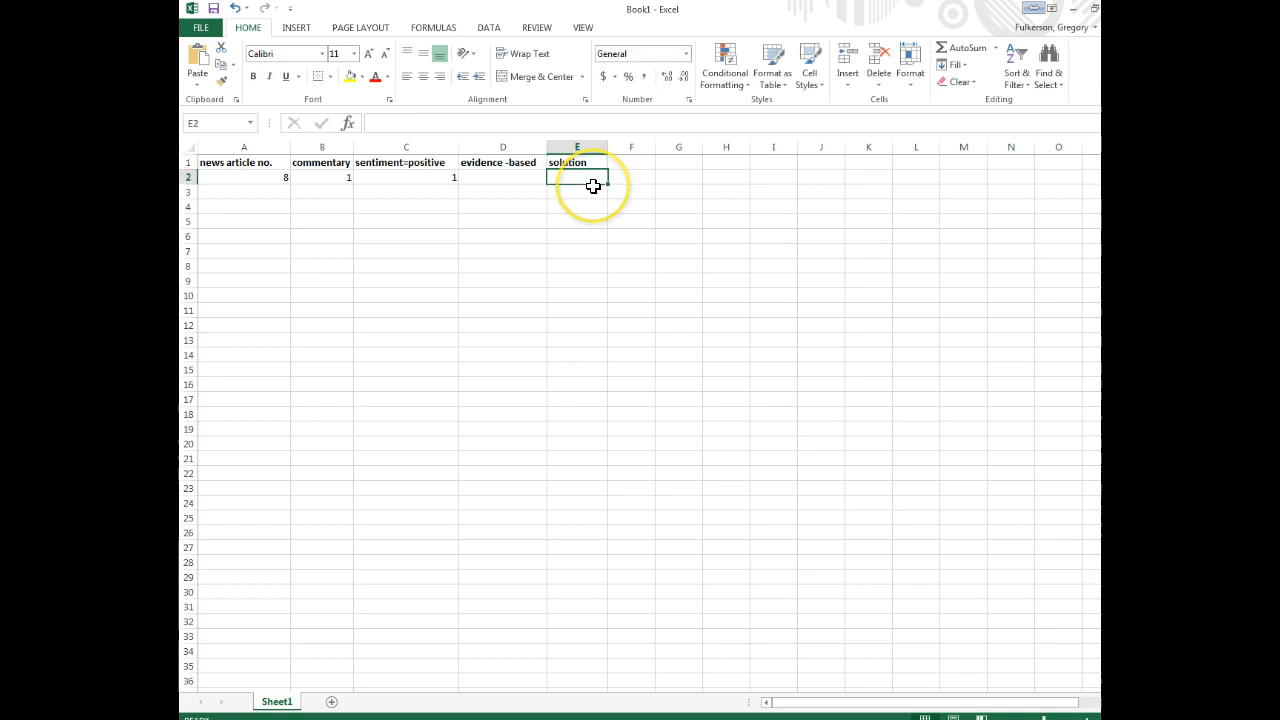
pyautogui.moveTo(585, 185)
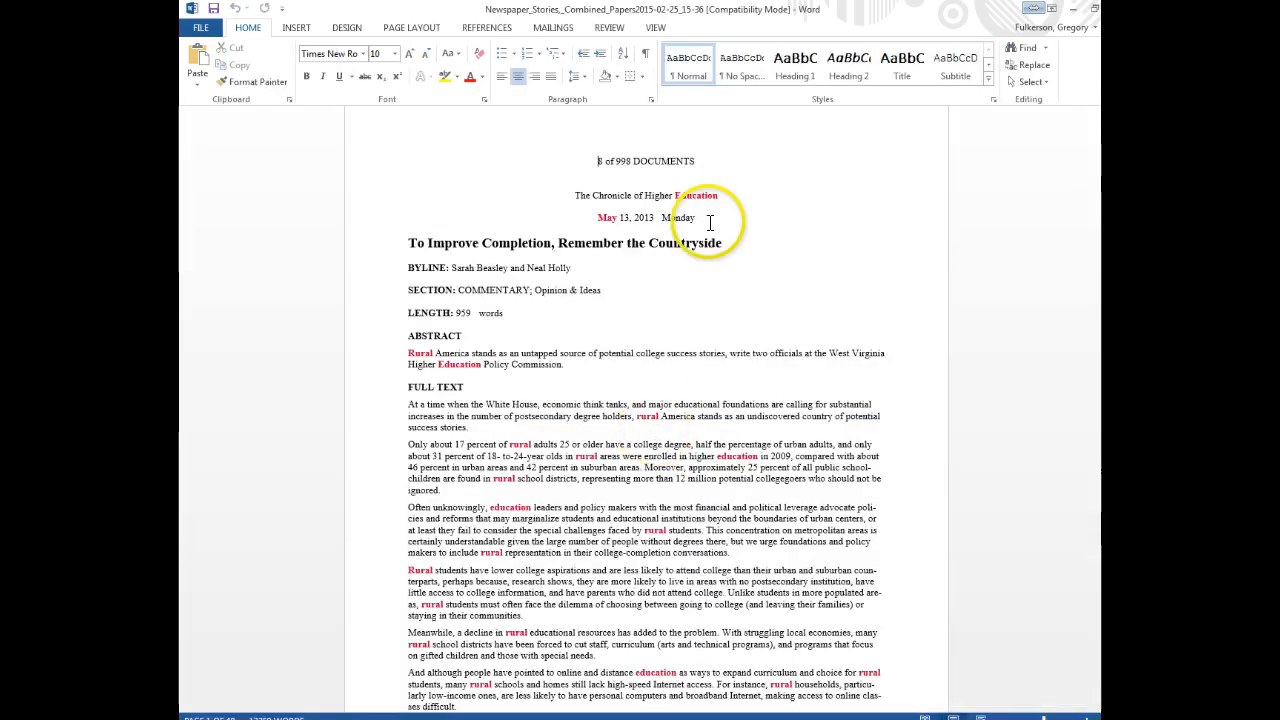
pyautogui.scroll(-3)
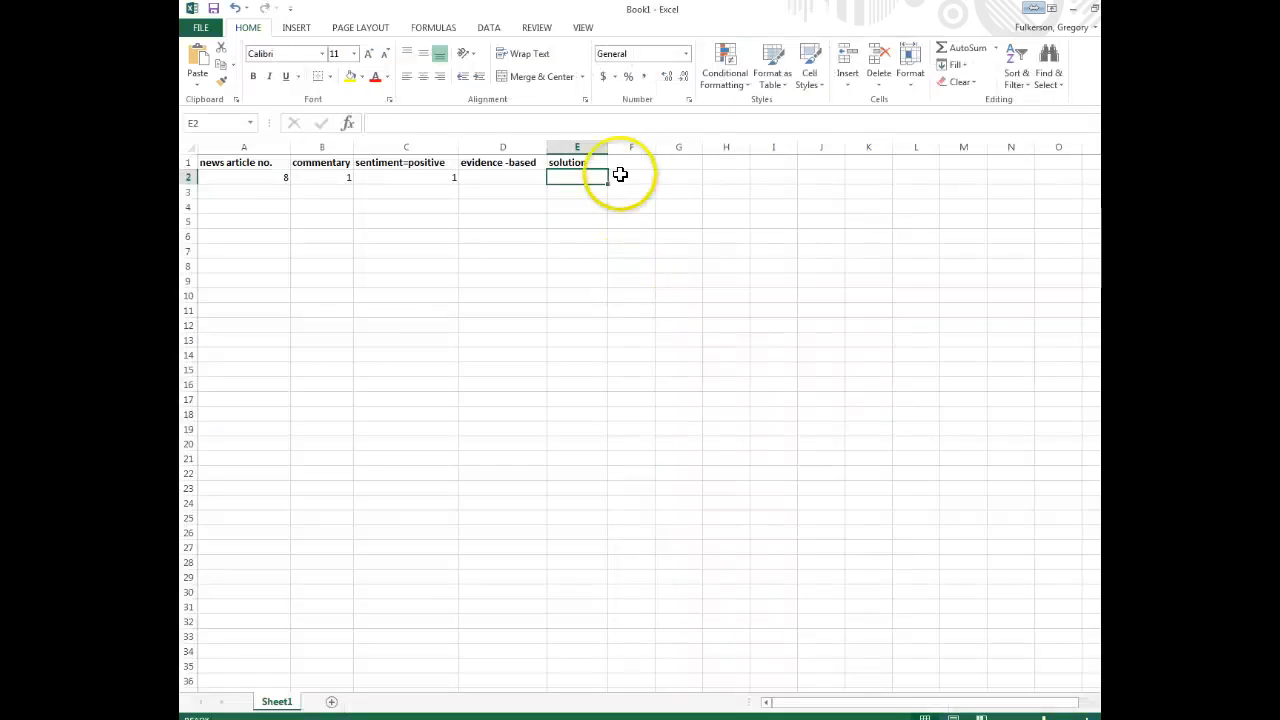
pyautogui.click(576, 177)
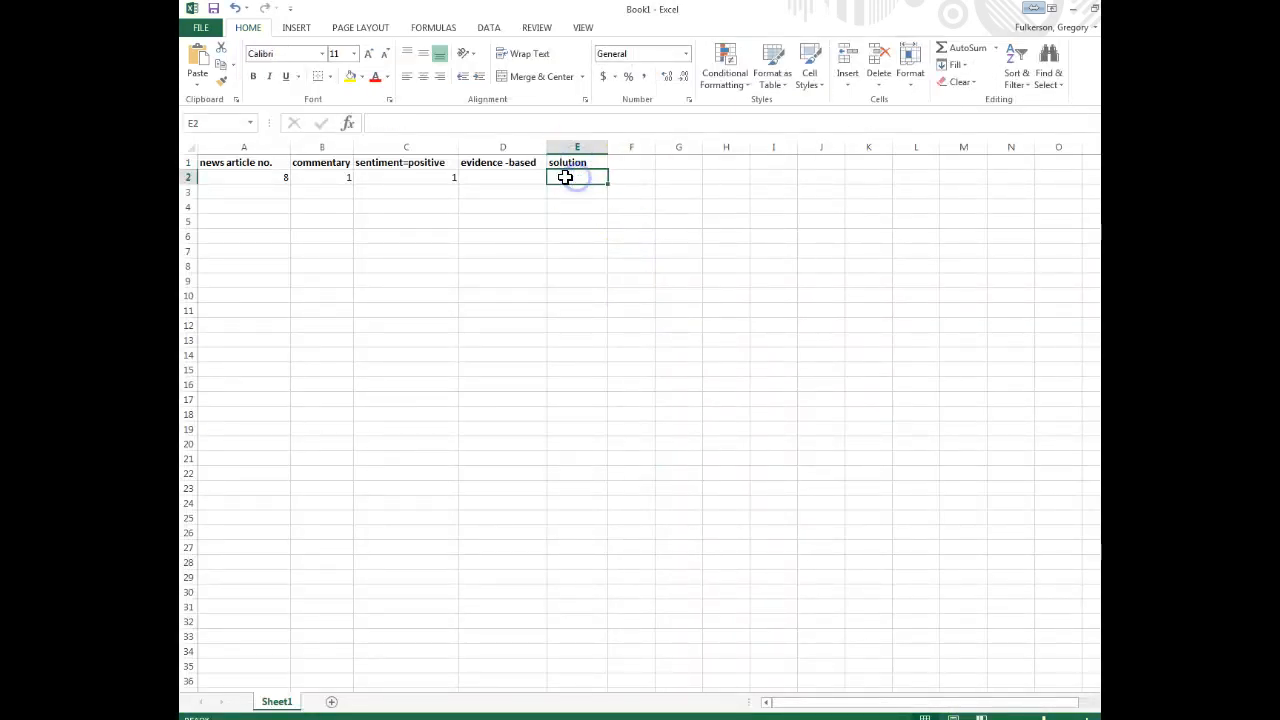
pyautogui.click(502, 177)
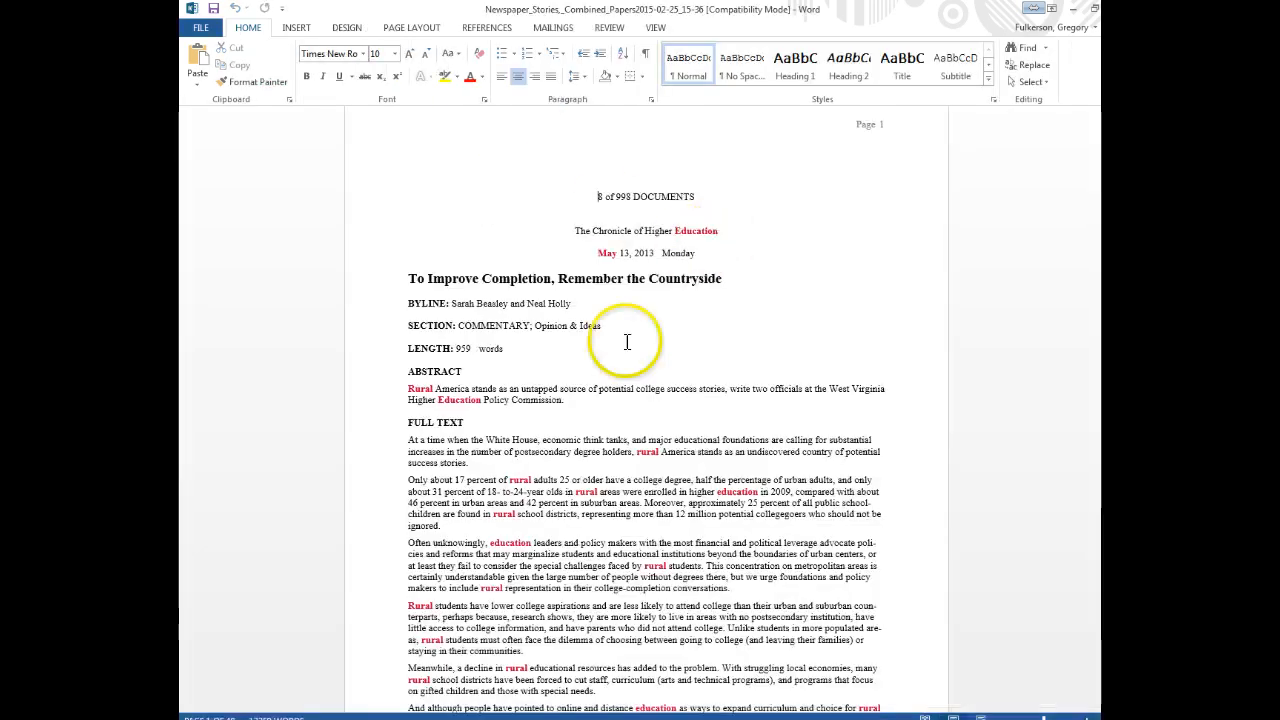
pyautogui.scroll(-3)
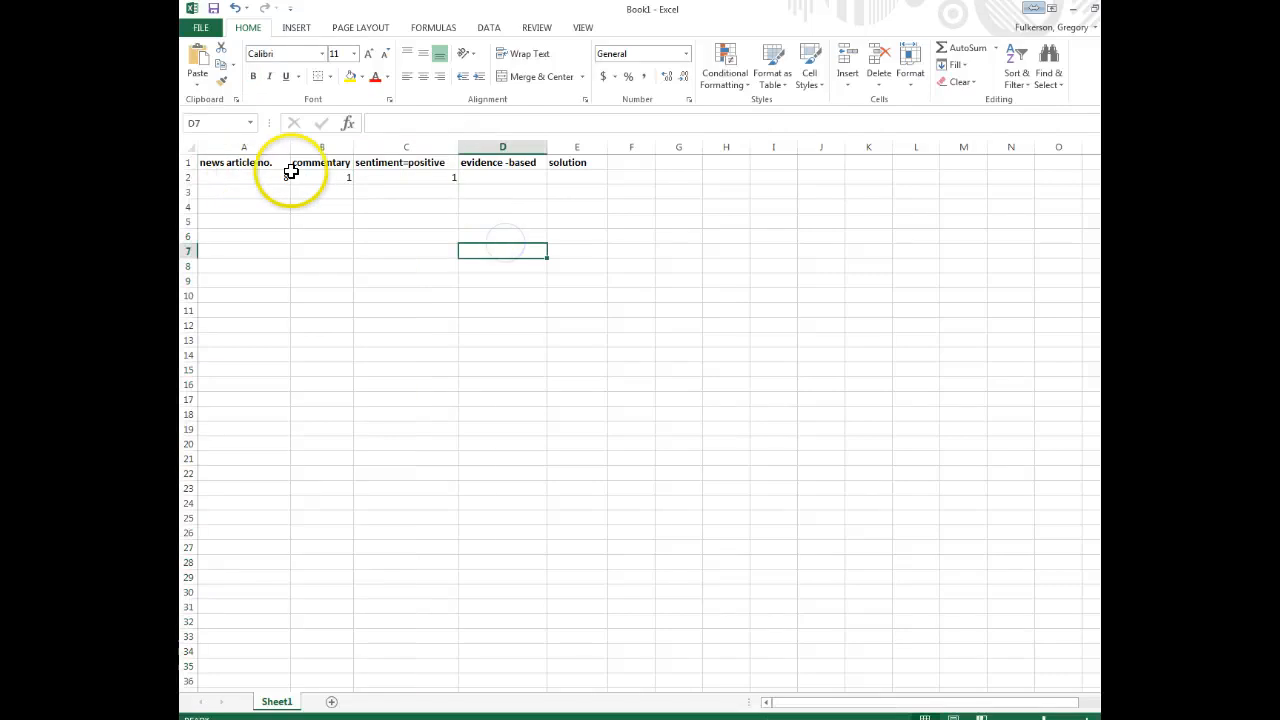
pyautogui.click(576, 177)
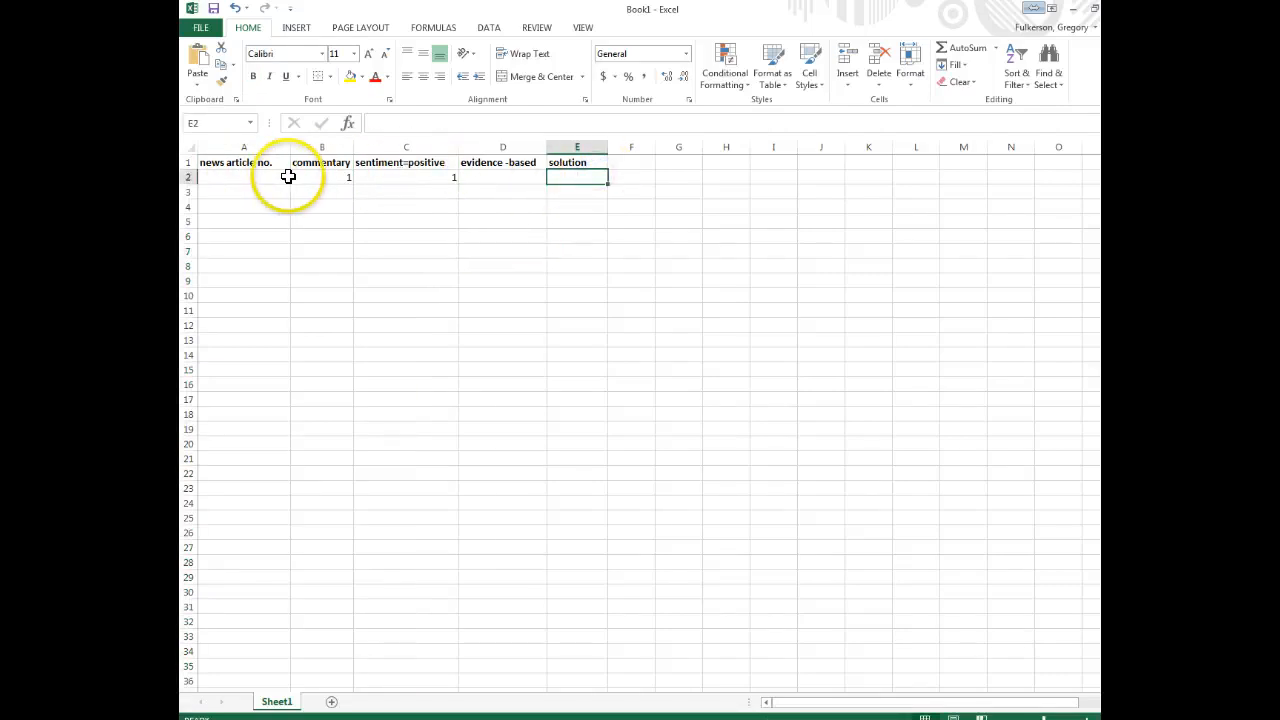
pyautogui.write('8')
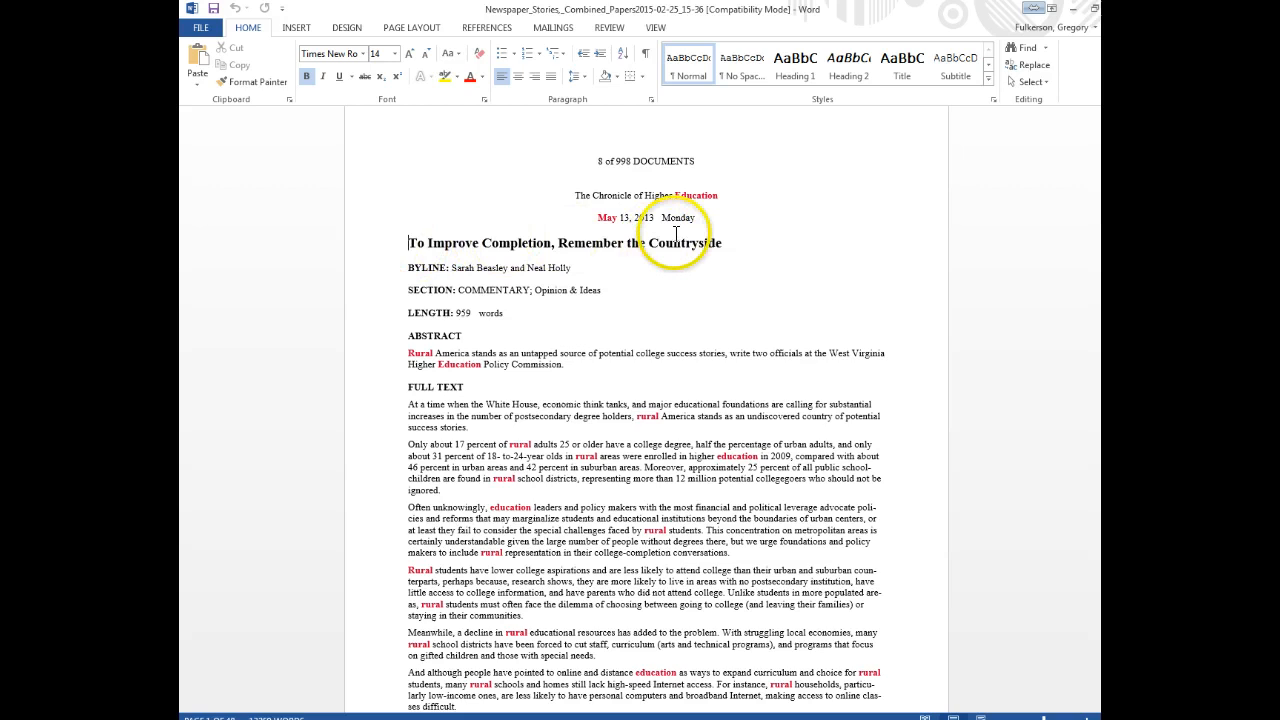
pyautogui.scroll(-3)
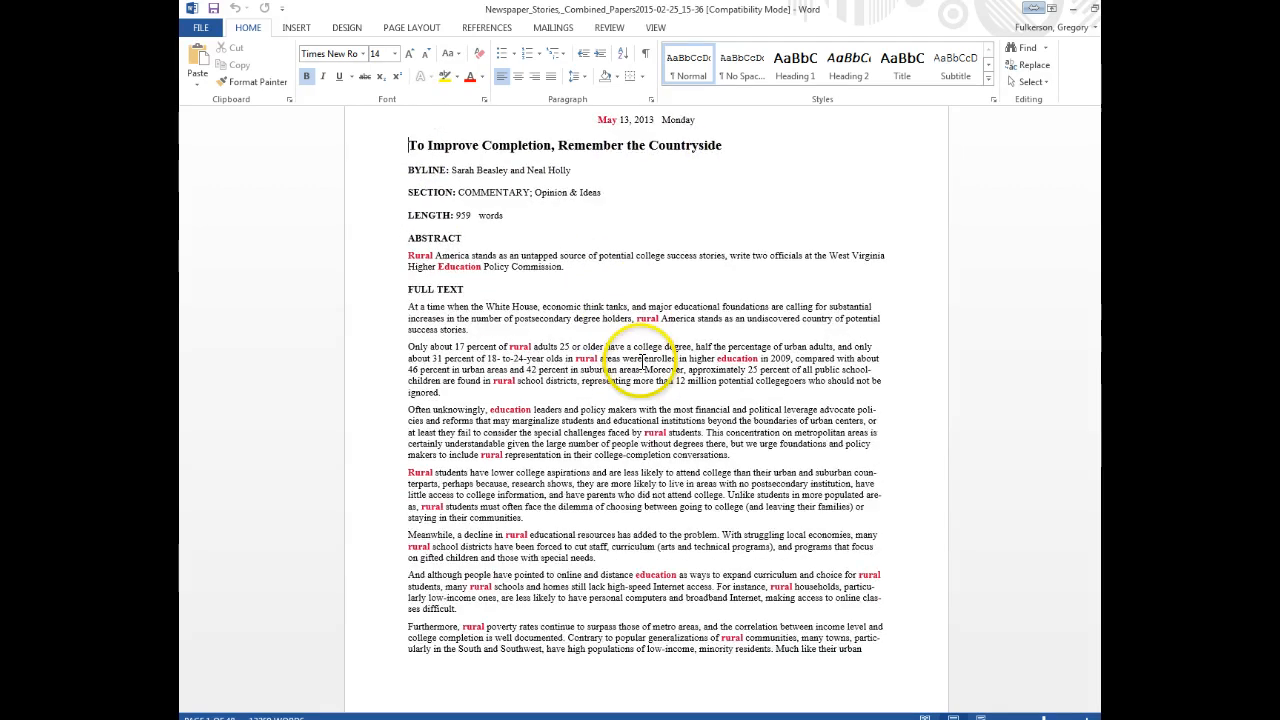
pyautogui.scroll(-3)
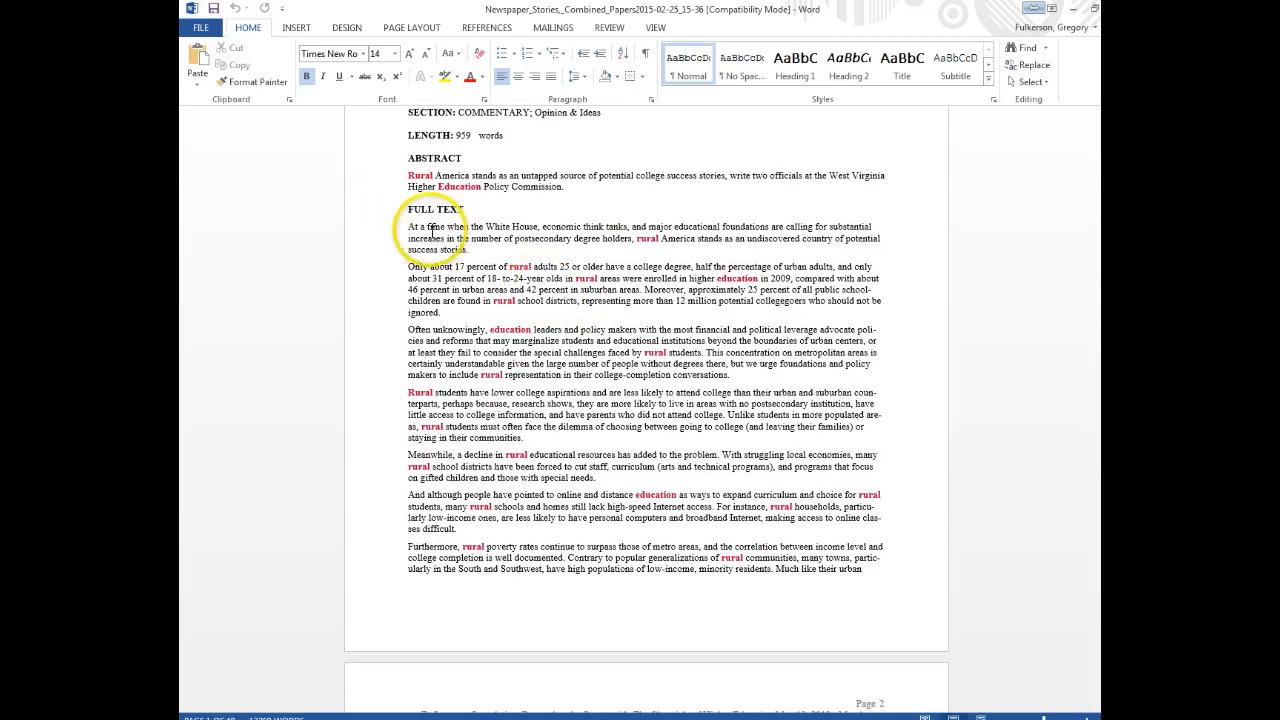
pyautogui.scroll(-3)
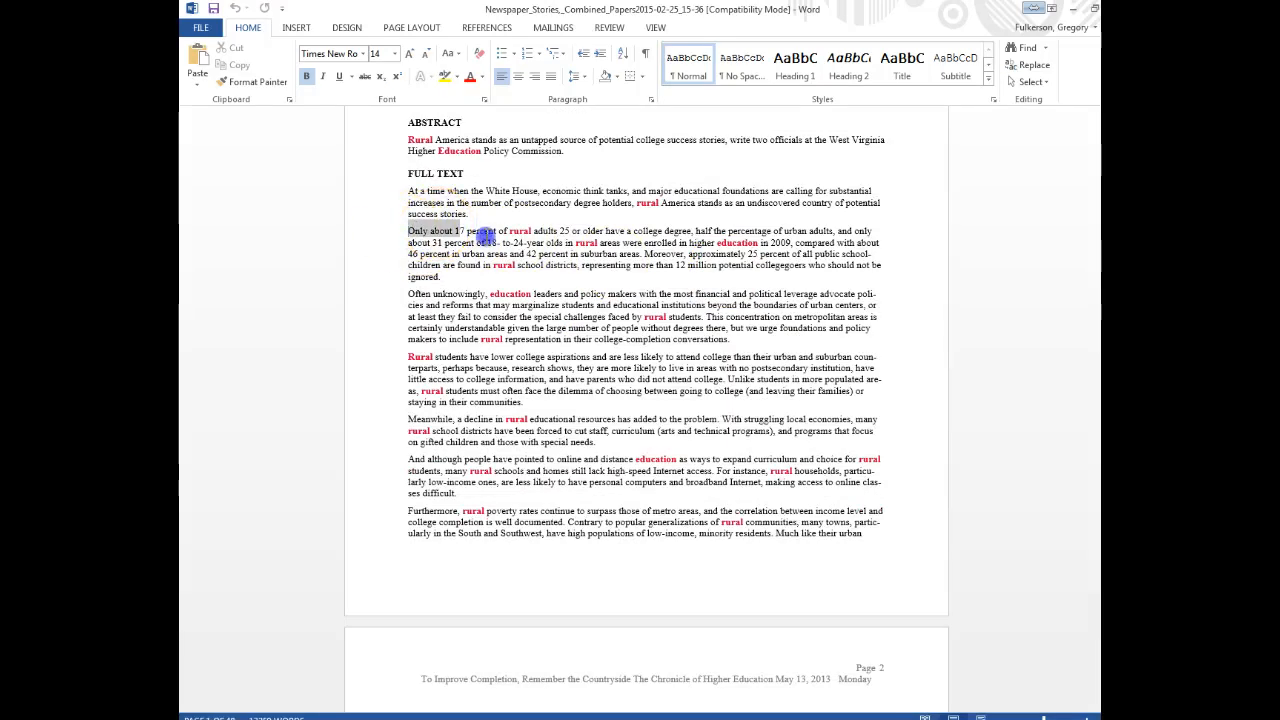
pyautogui.moveTo(480, 231); pyautogui.dragTo(885, 253)
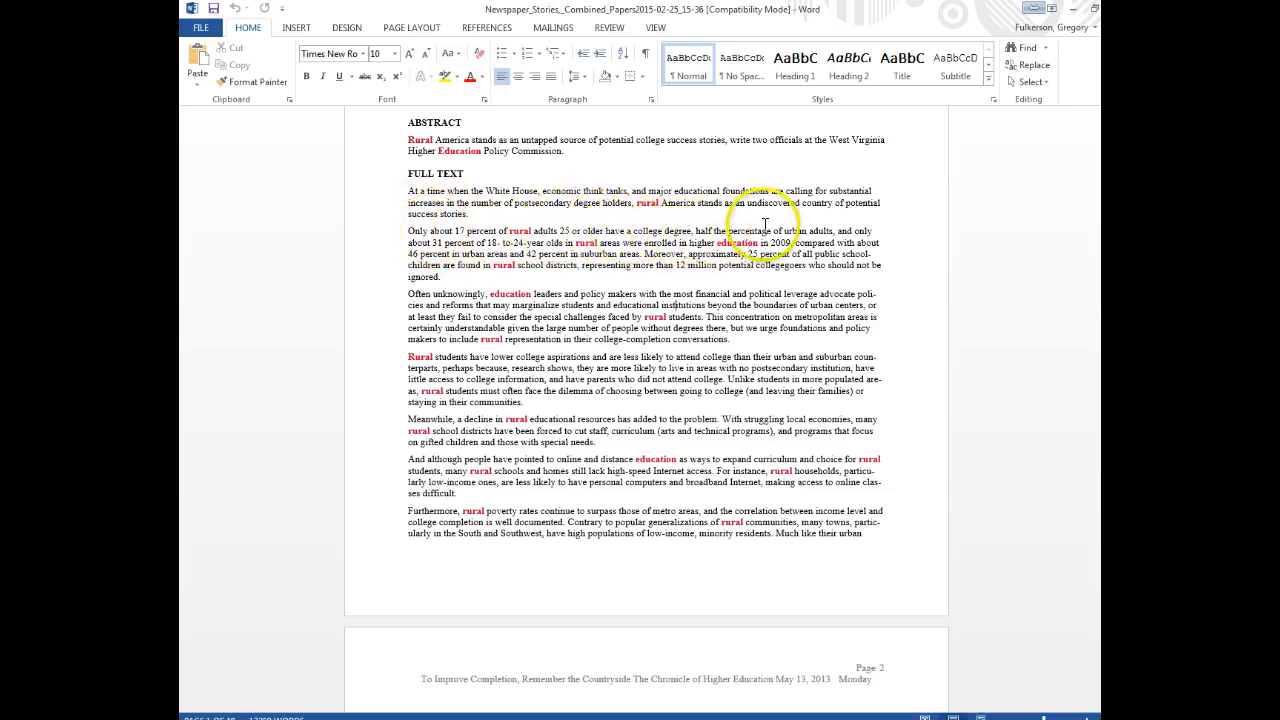
pyautogui.moveTo(876, 215)
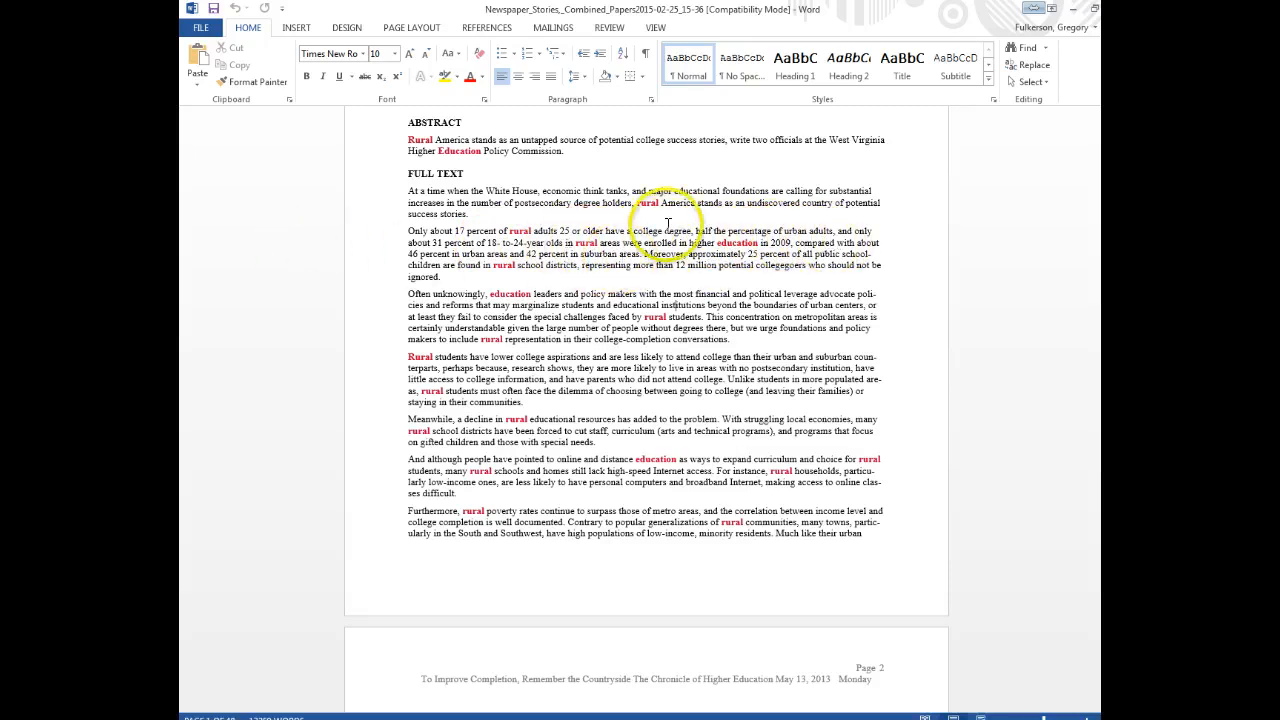
pyautogui.moveTo(760, 270)
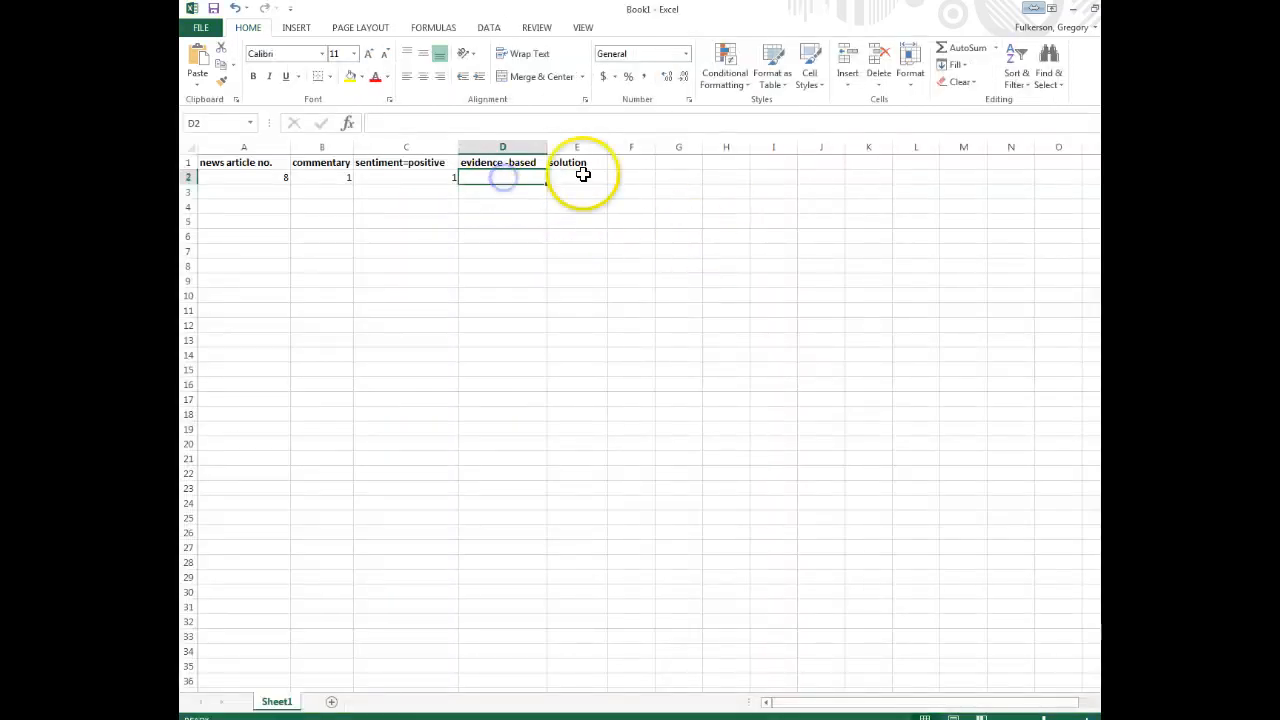
pyautogui.press('enter')
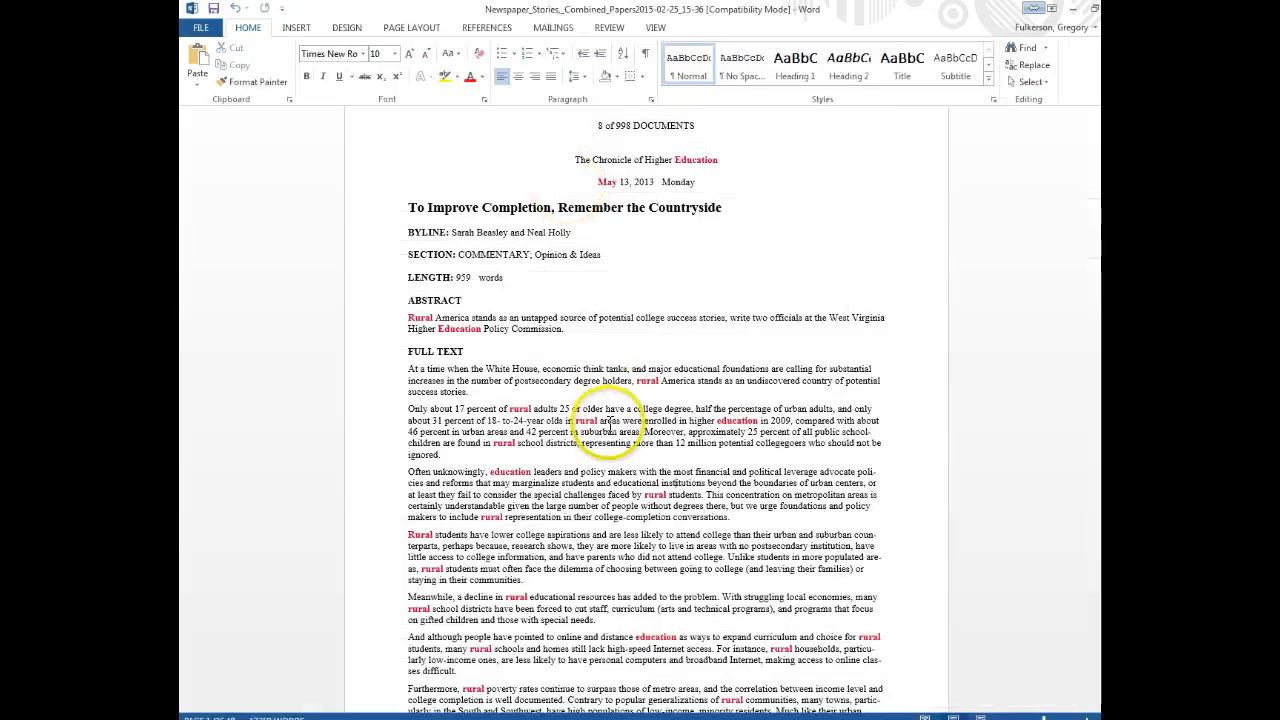
# - Scroll through the rest of the article abstract in Word
pyautogui.scroll(-3)
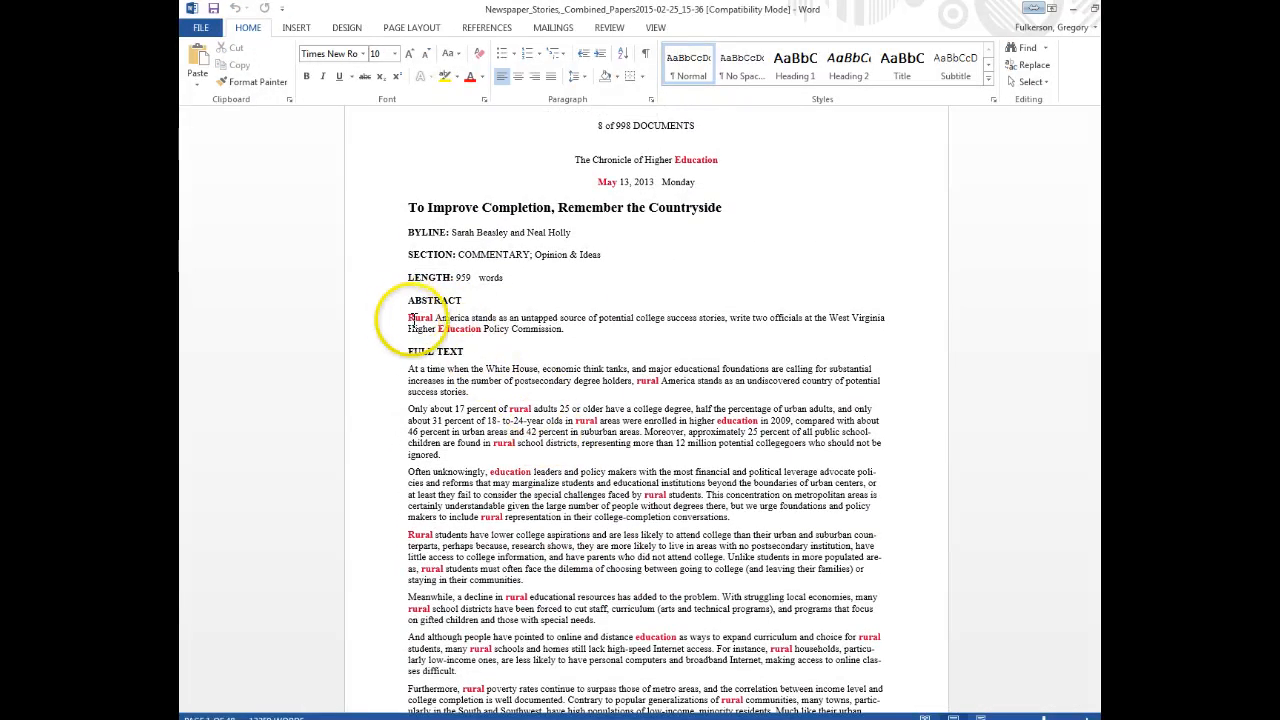
pyautogui.moveTo(575, 304)
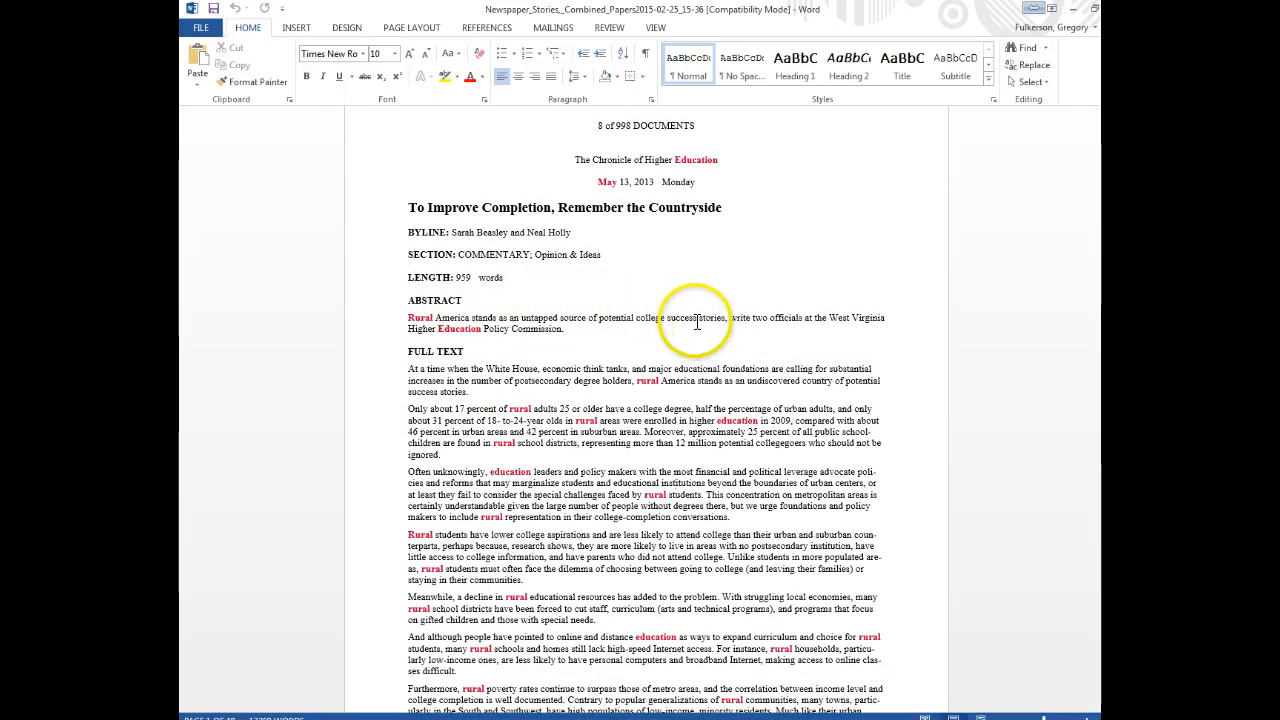
pyautogui.moveTo(767, 342)
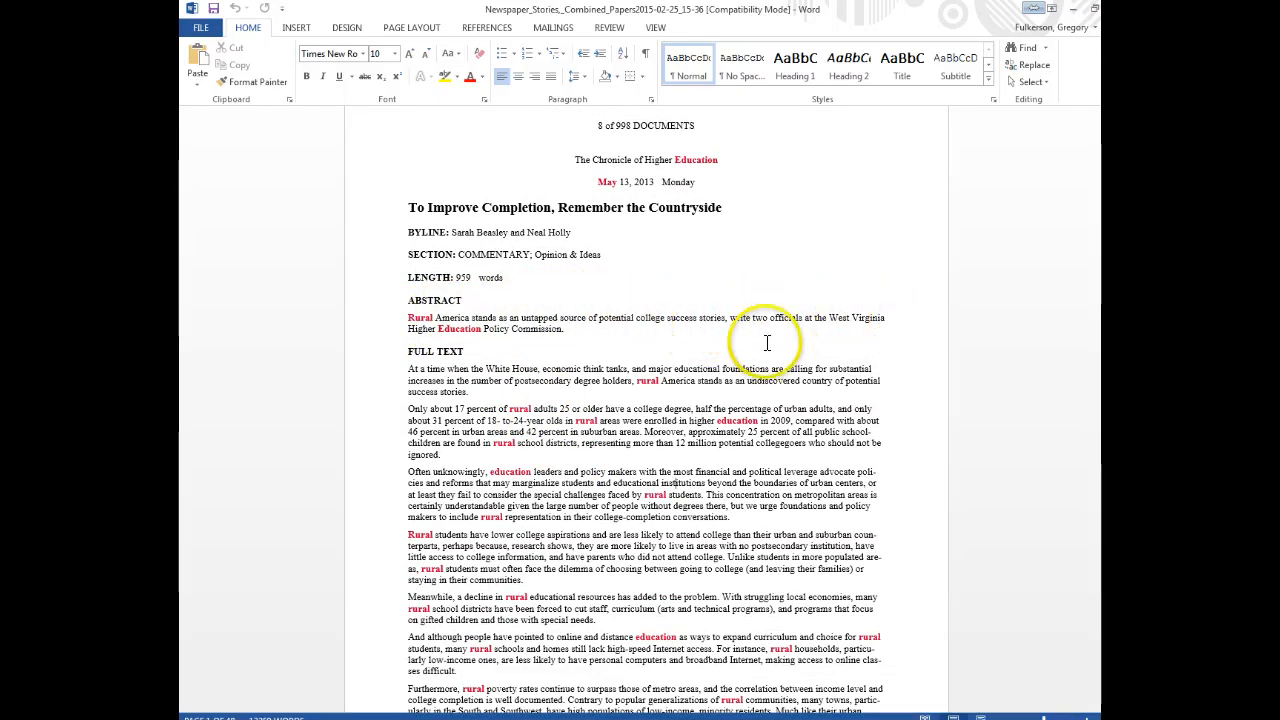
pyautogui.moveTo(649, 325)
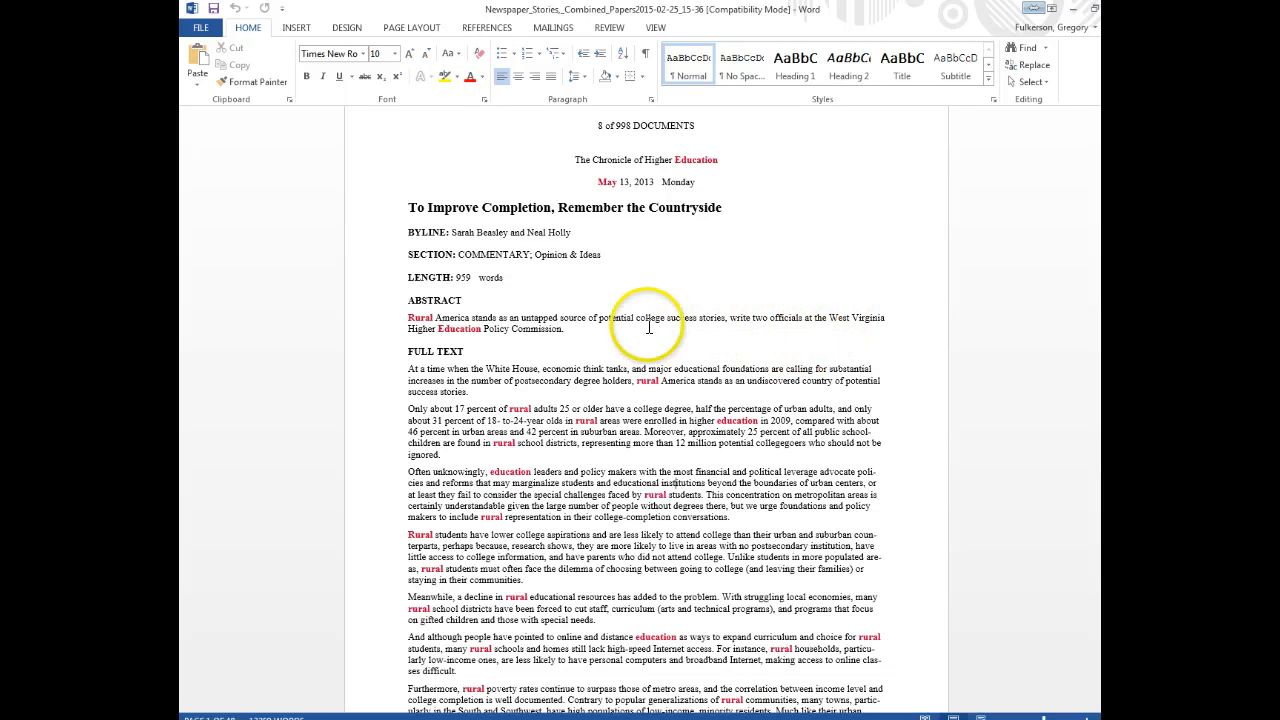
pyautogui.scroll(-3)
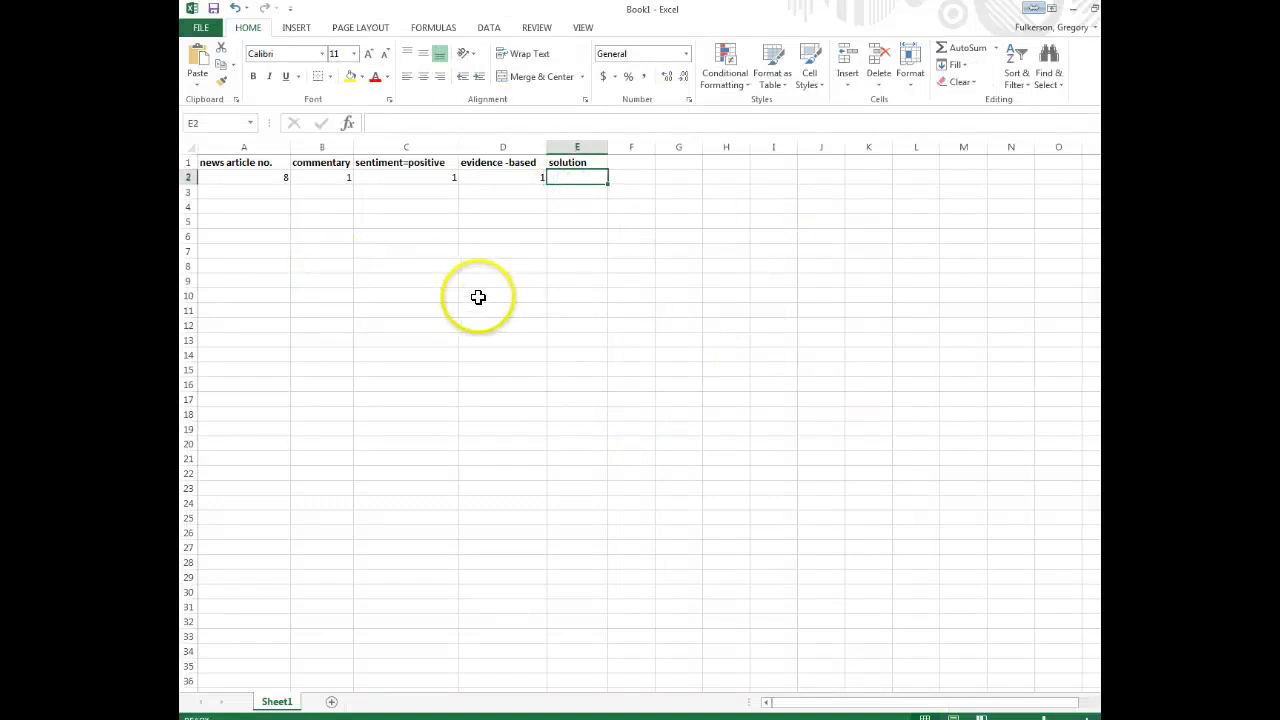
pyautogui.moveTo(472, 297)
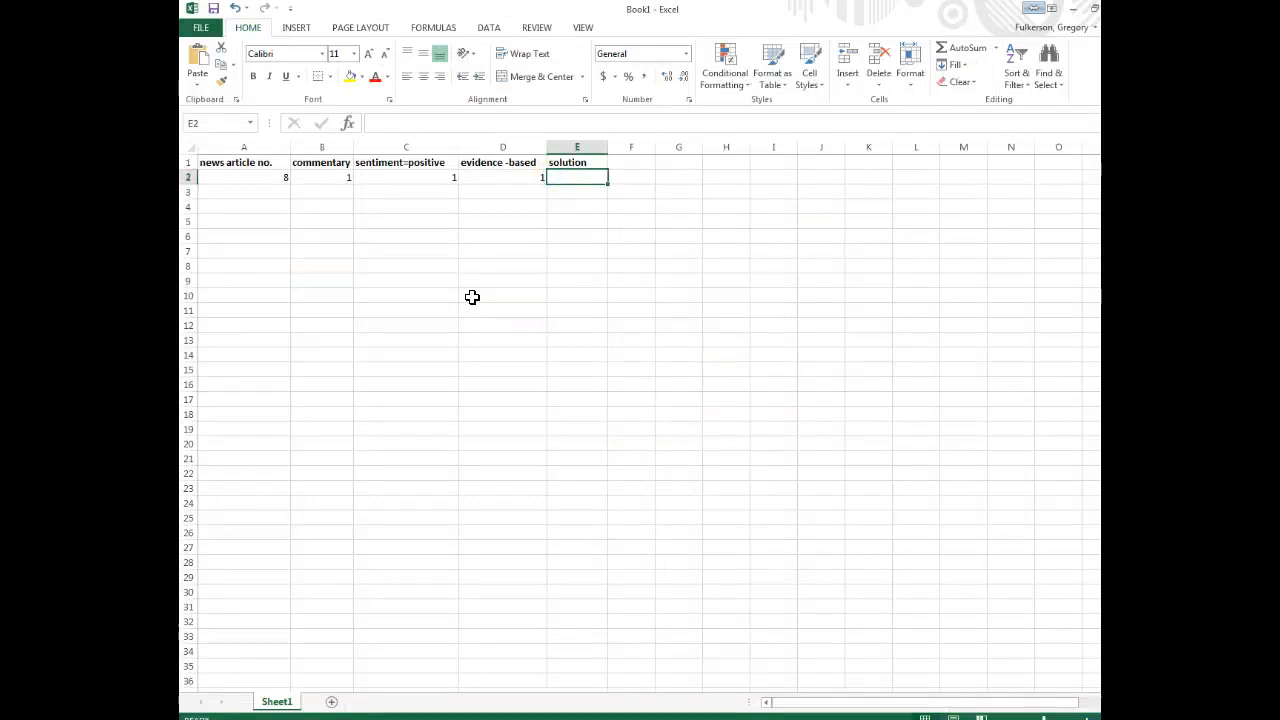
# - Enter 1 in E2 for article 8's solution code
pyautogui.write('1')
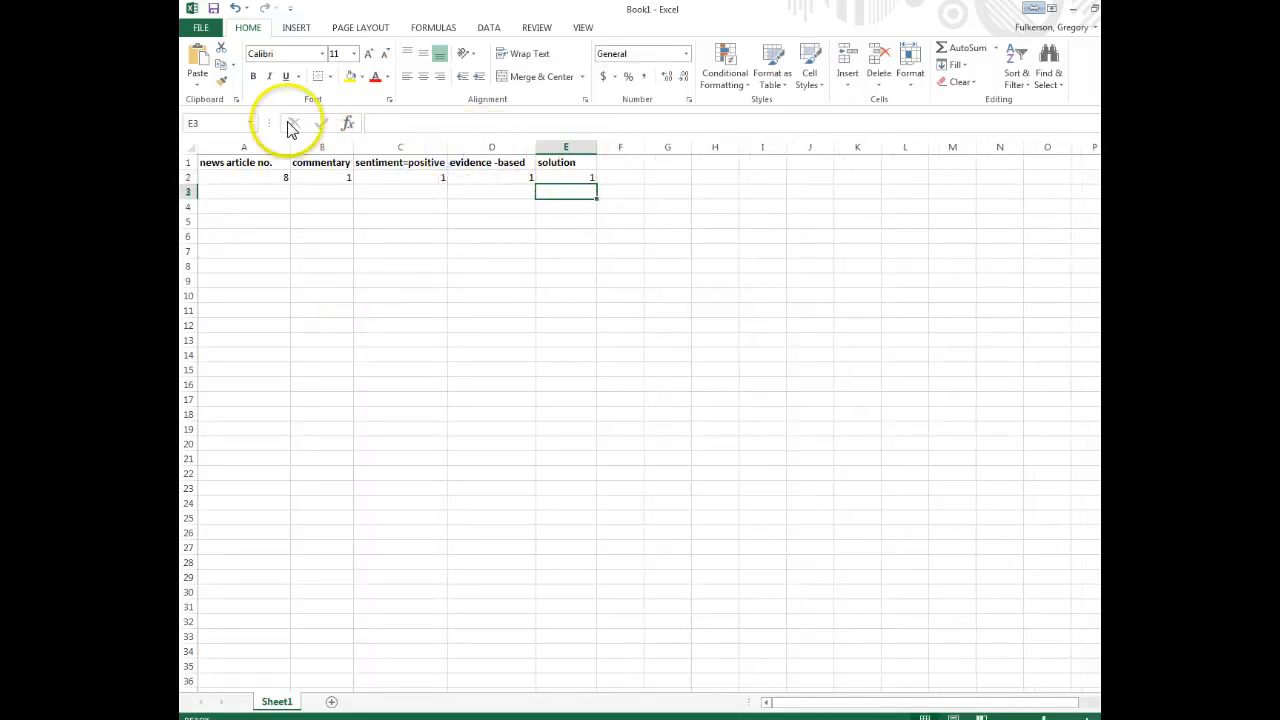
# - Enter the 'government' heading in cell F1
pyautogui.click(620, 162)
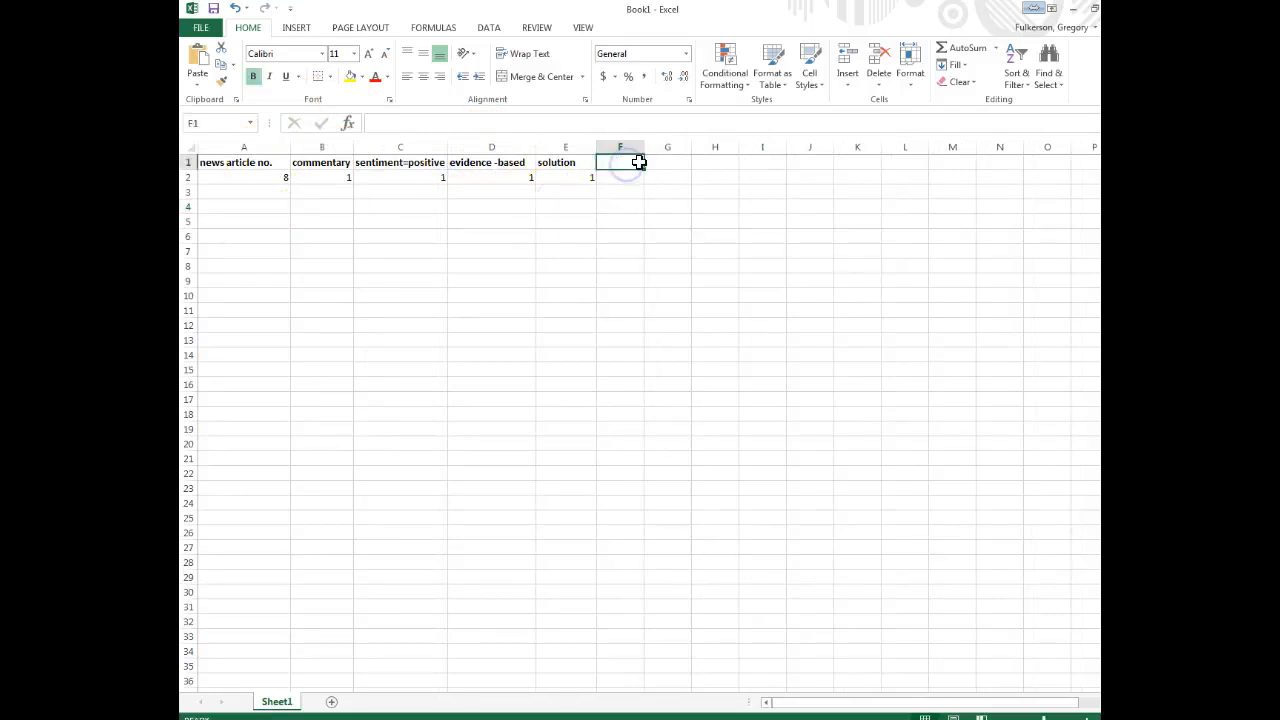
pyautogui.moveTo(1000, 168)
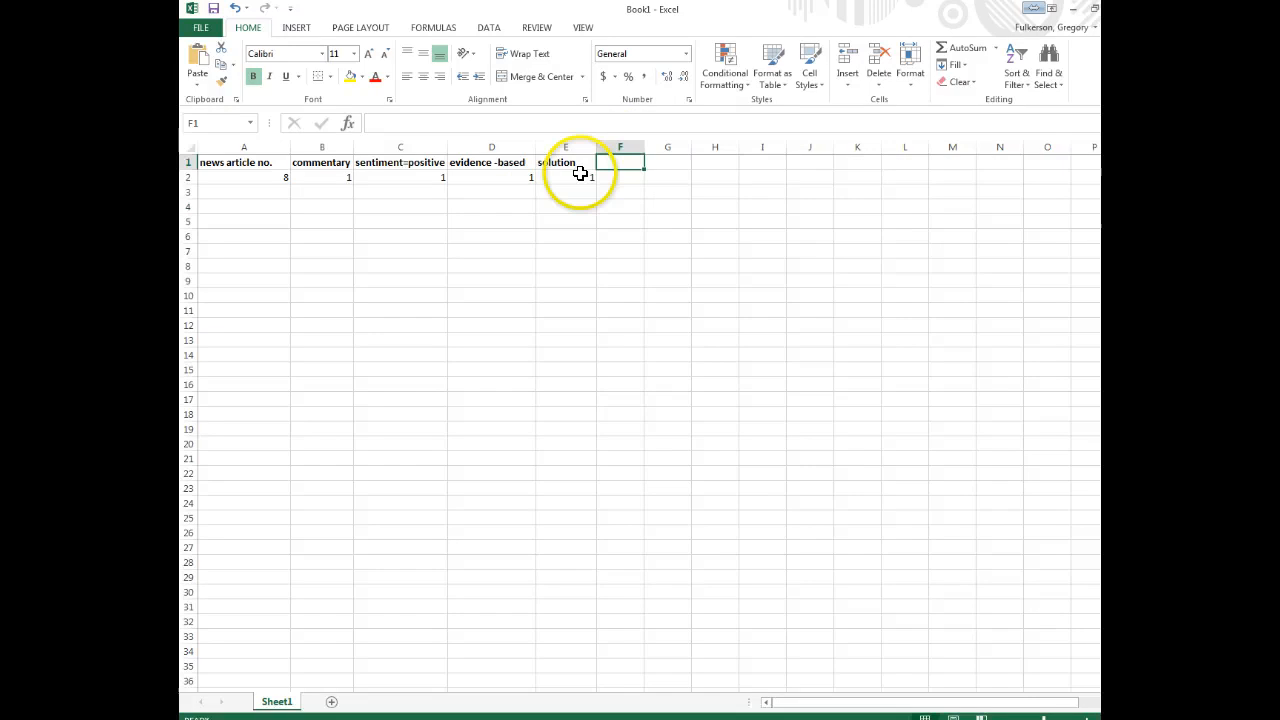
pyautogui.moveTo(517, 203)
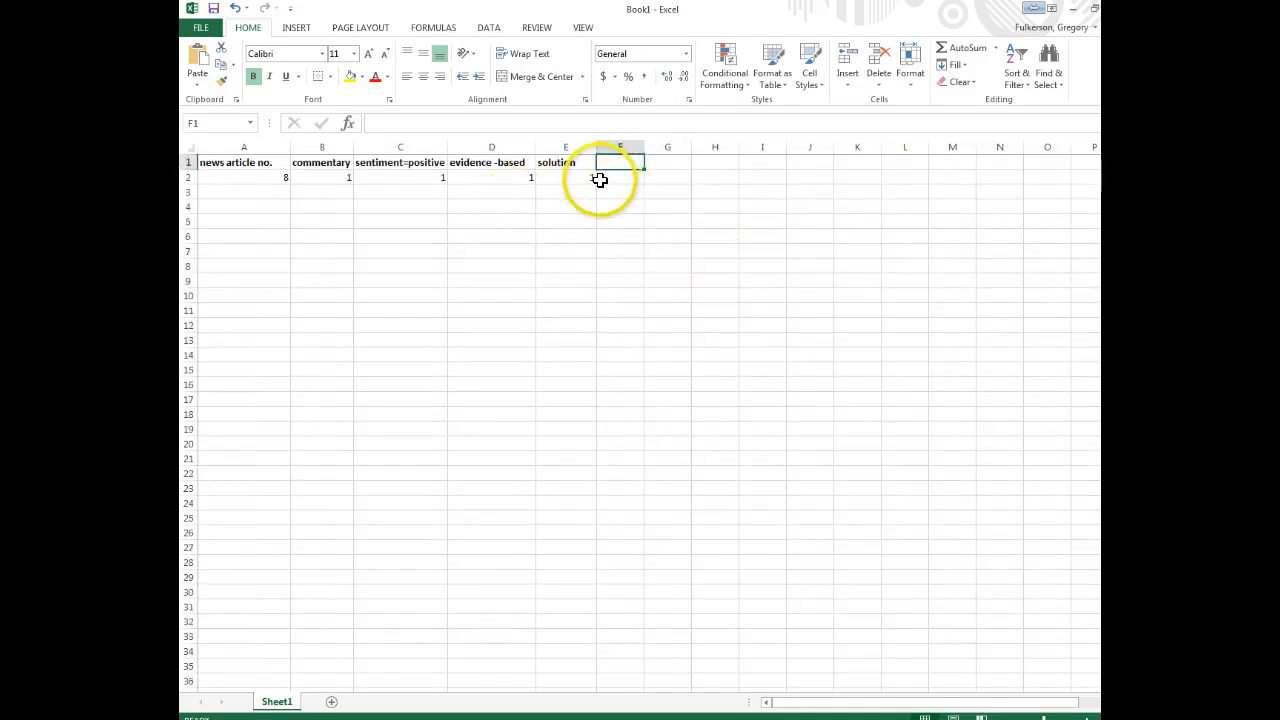
pyautogui.write('governmn')
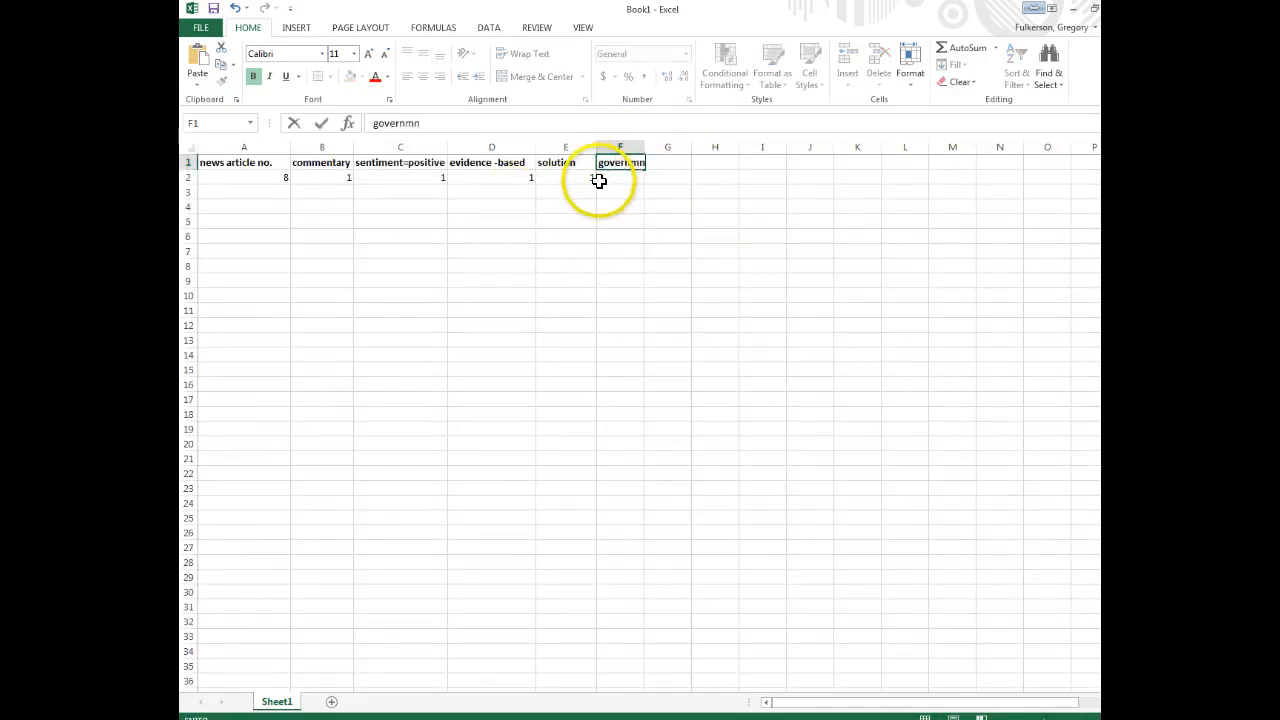
pyautogui.press('Enter')
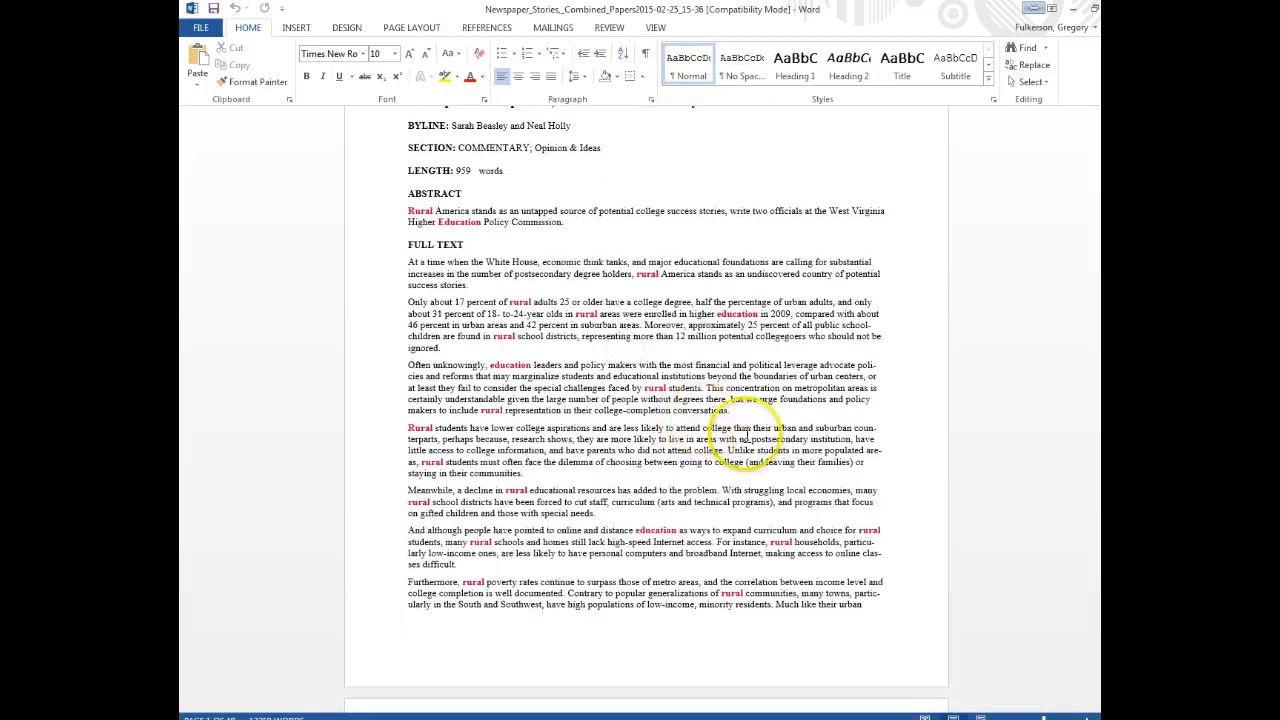
# - Scroll through the rural education commentary's Full Text in Word
pyautogui.scroll(-3)
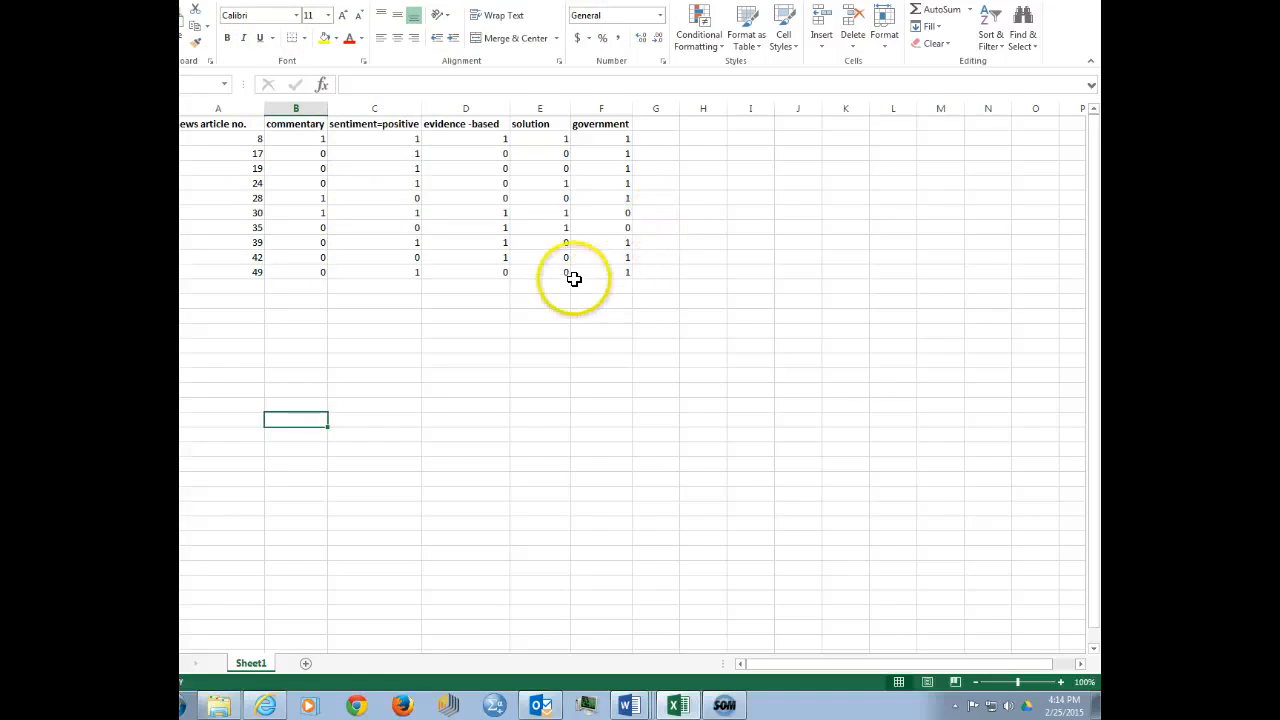
pyautogui.moveTo(297, 308)
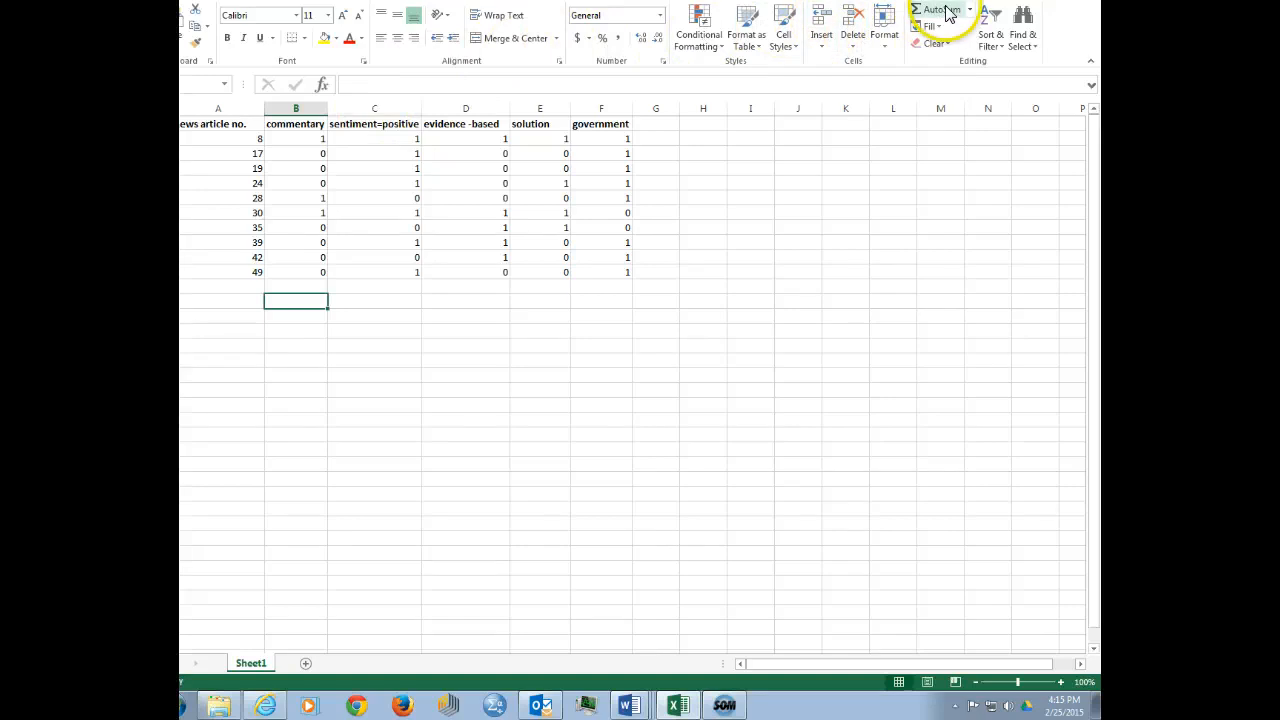
# - Total the commentary column in B13 using AutoSum Sum
pyautogui.click(972, 8)
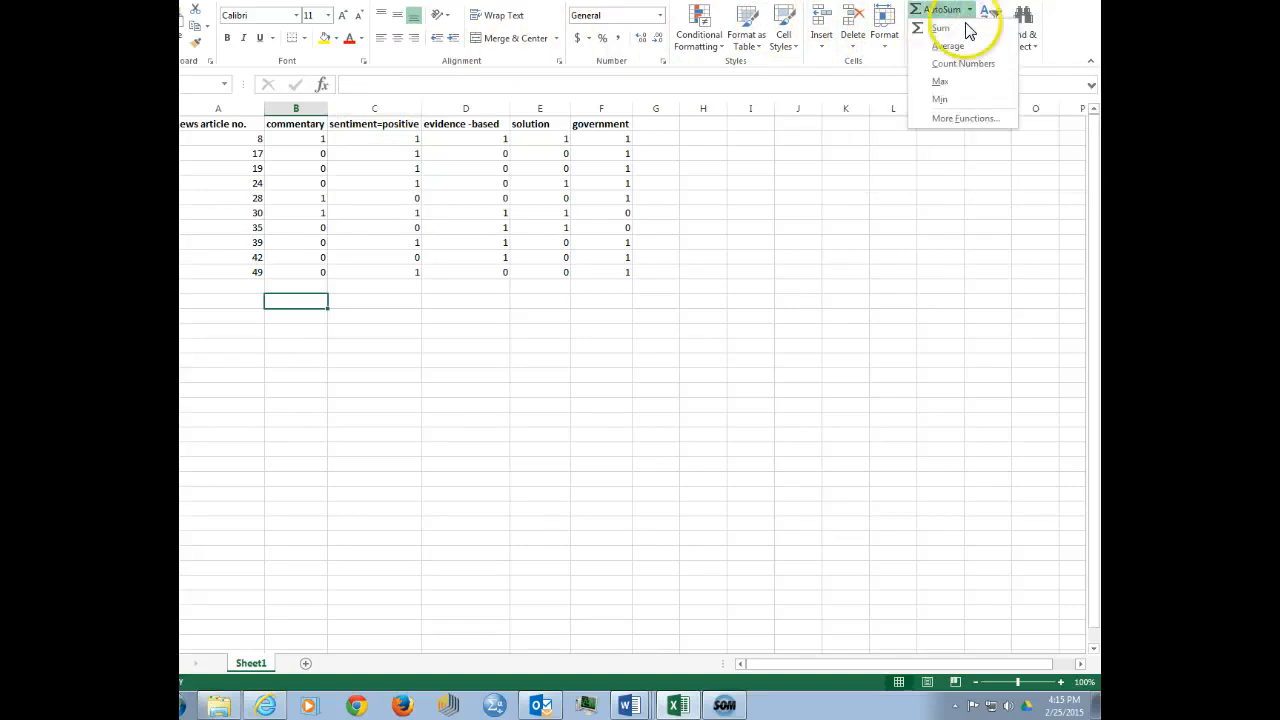
pyautogui.moveTo(967, 49)
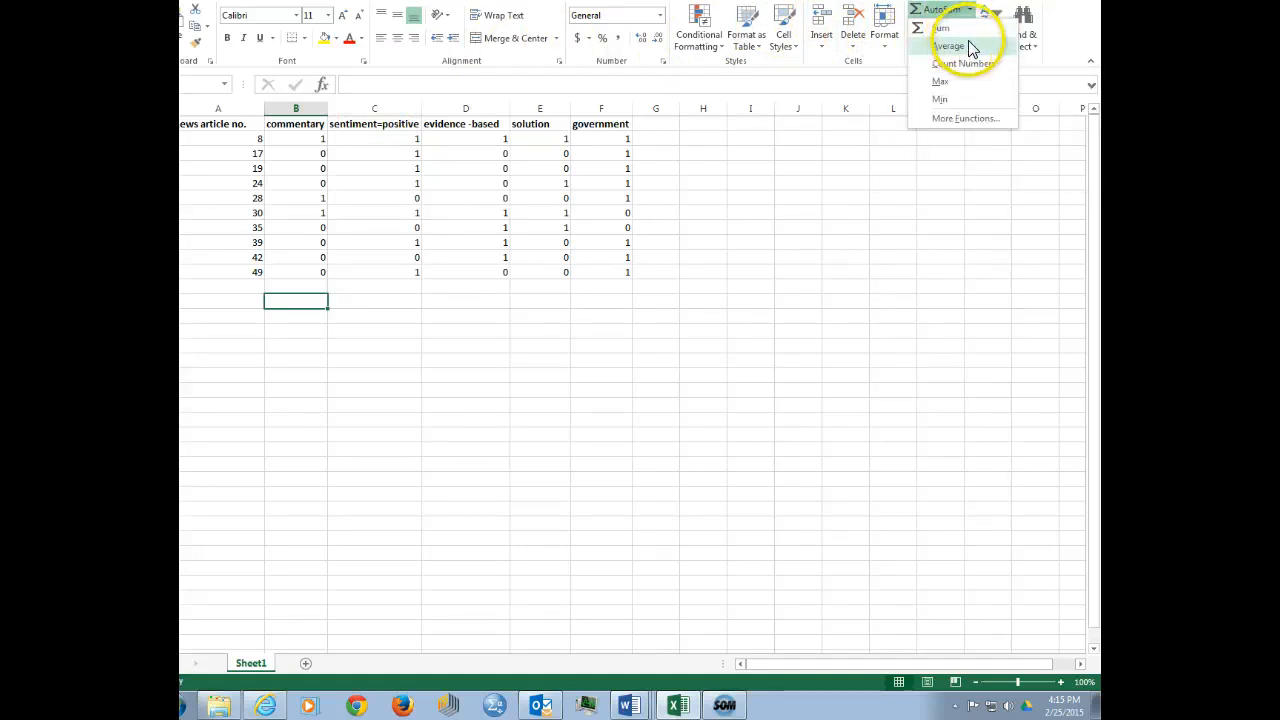
pyautogui.click(942, 33)
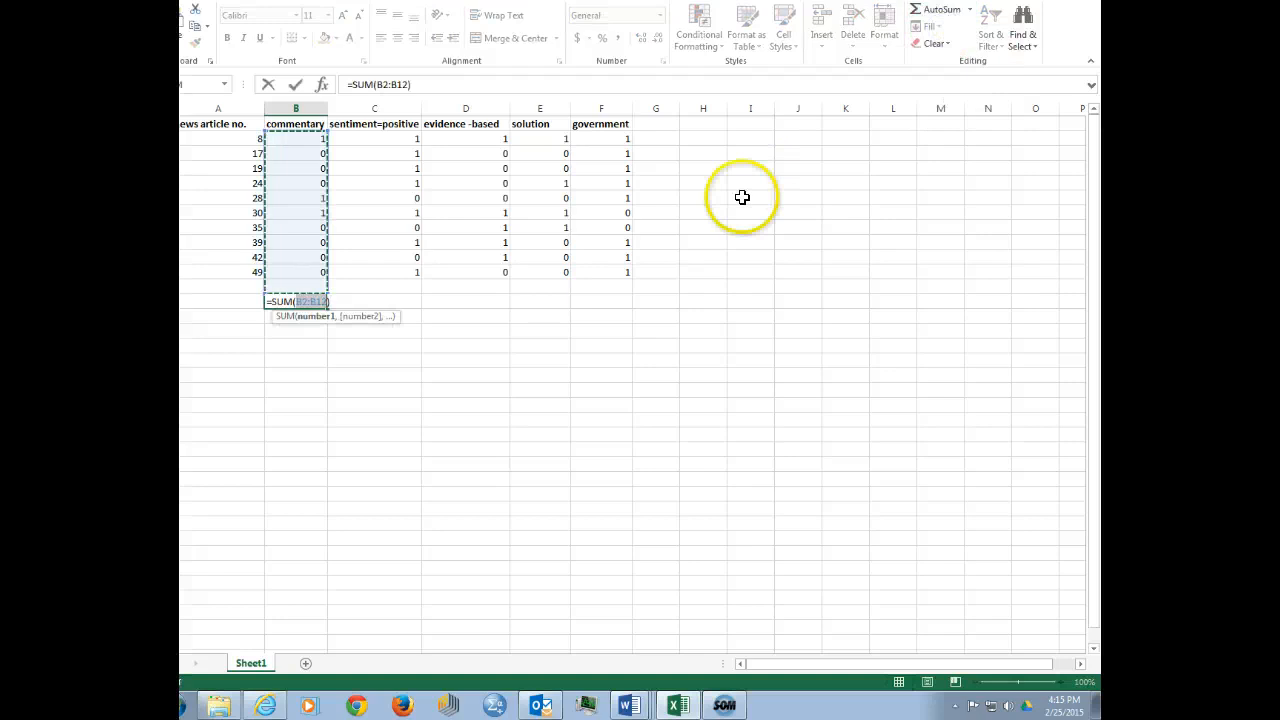
pyautogui.press('Enter')
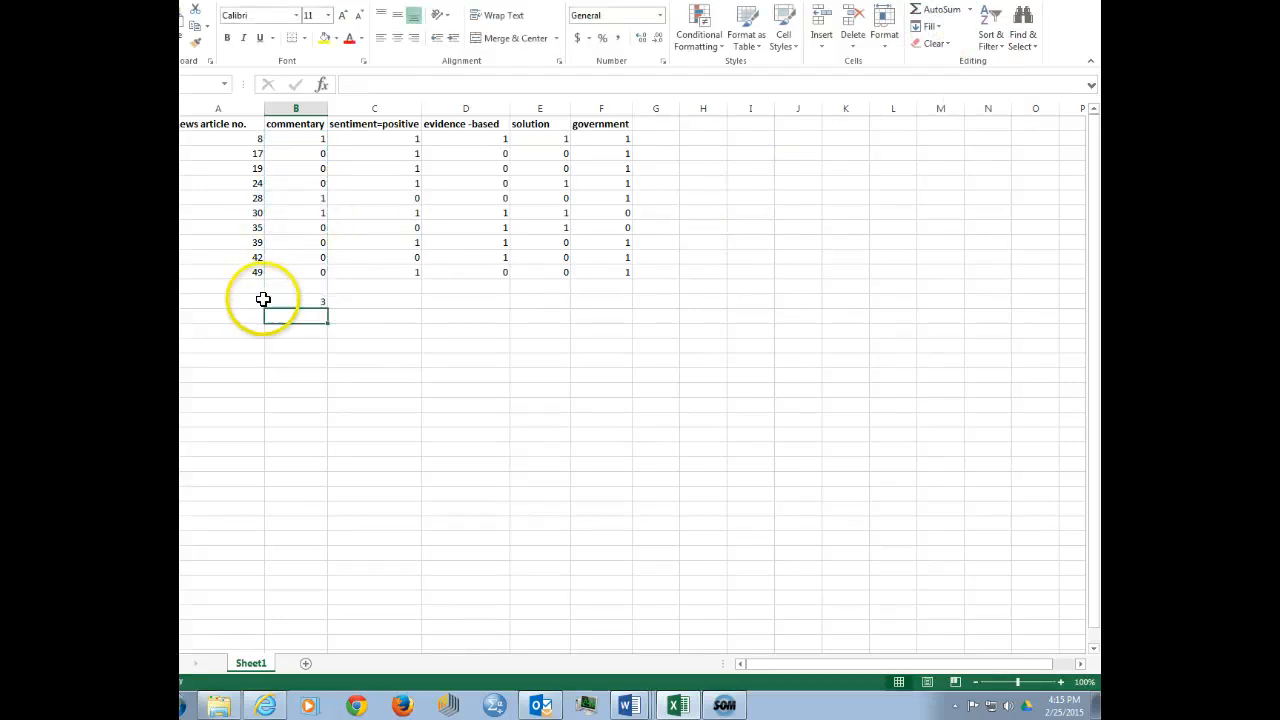
pyautogui.click(374, 301)
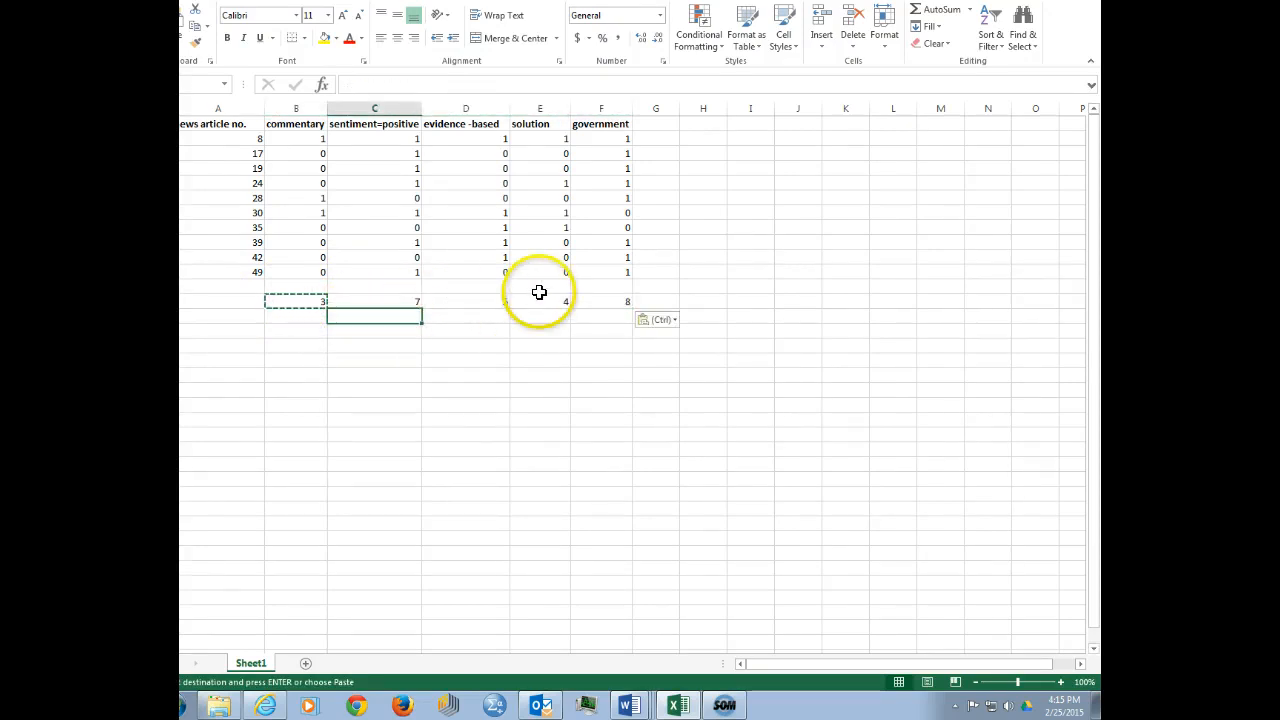
pyautogui.click(295, 316)
pyautogui.write('=')
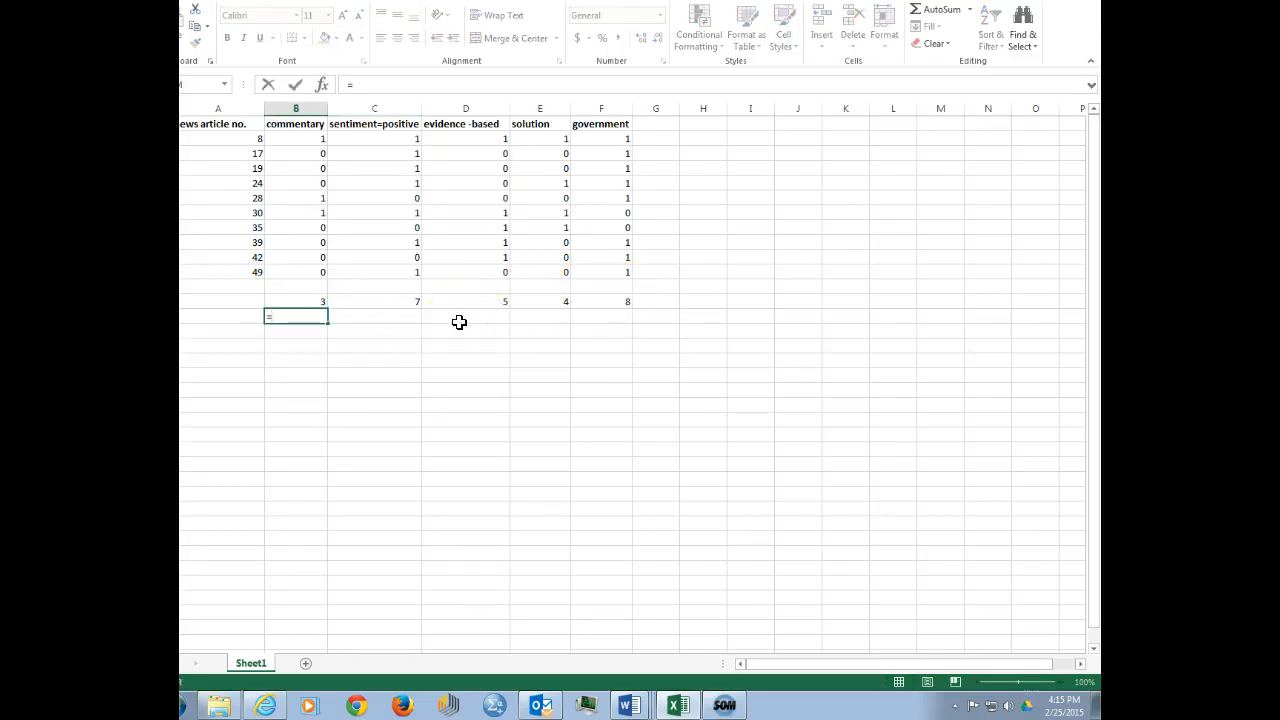
# - Enter the percentage formula =b13/10*100 in B14 and copy it
pyautogui.write('b13')
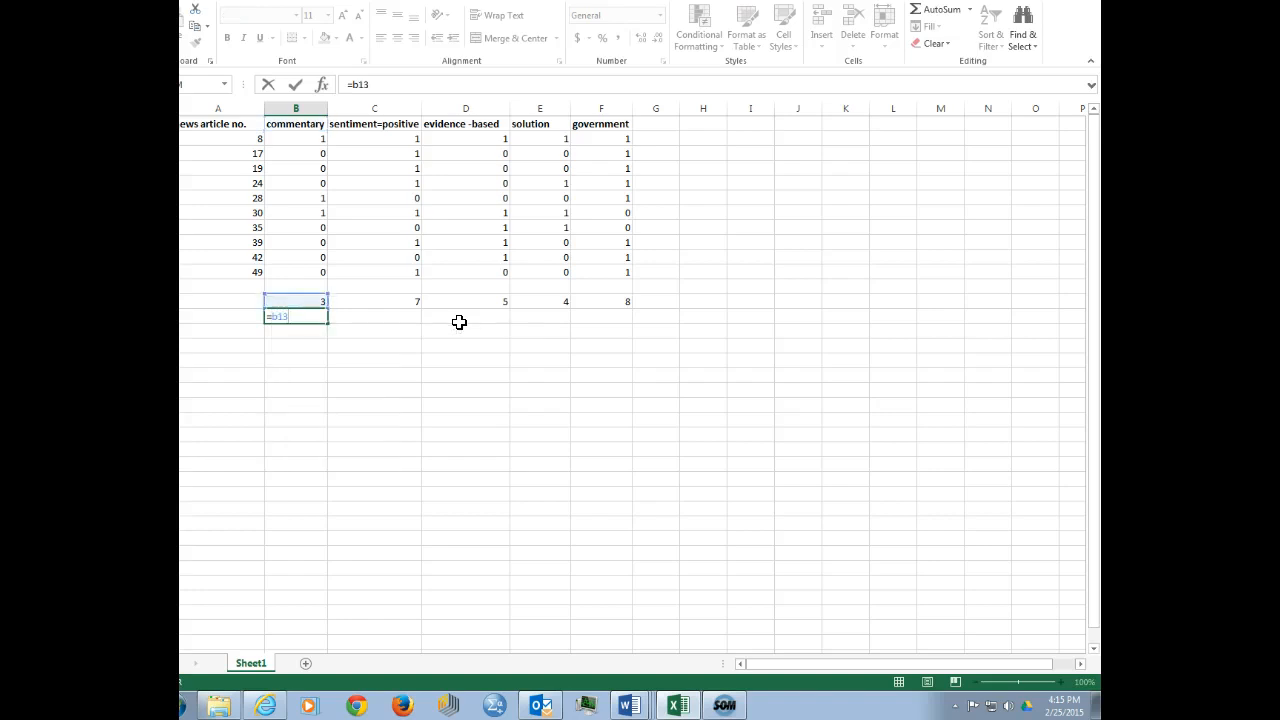
pyautogui.write('/')
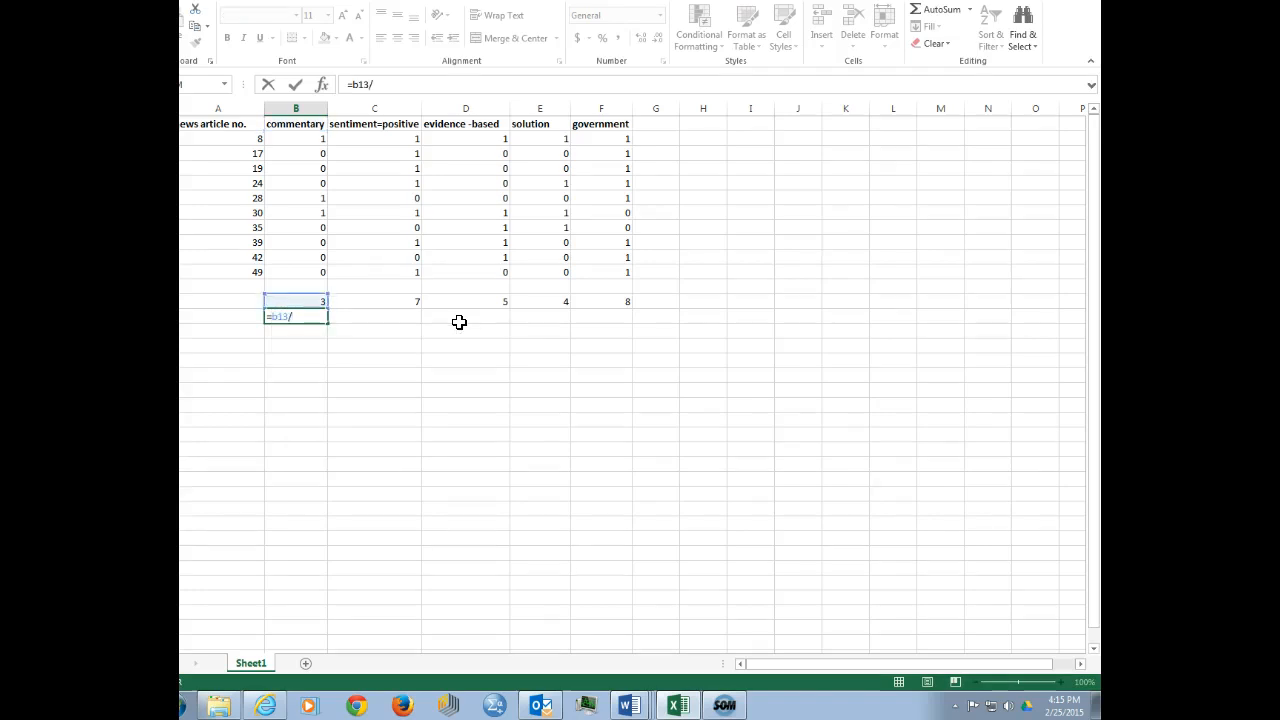
pyautogui.write('10')
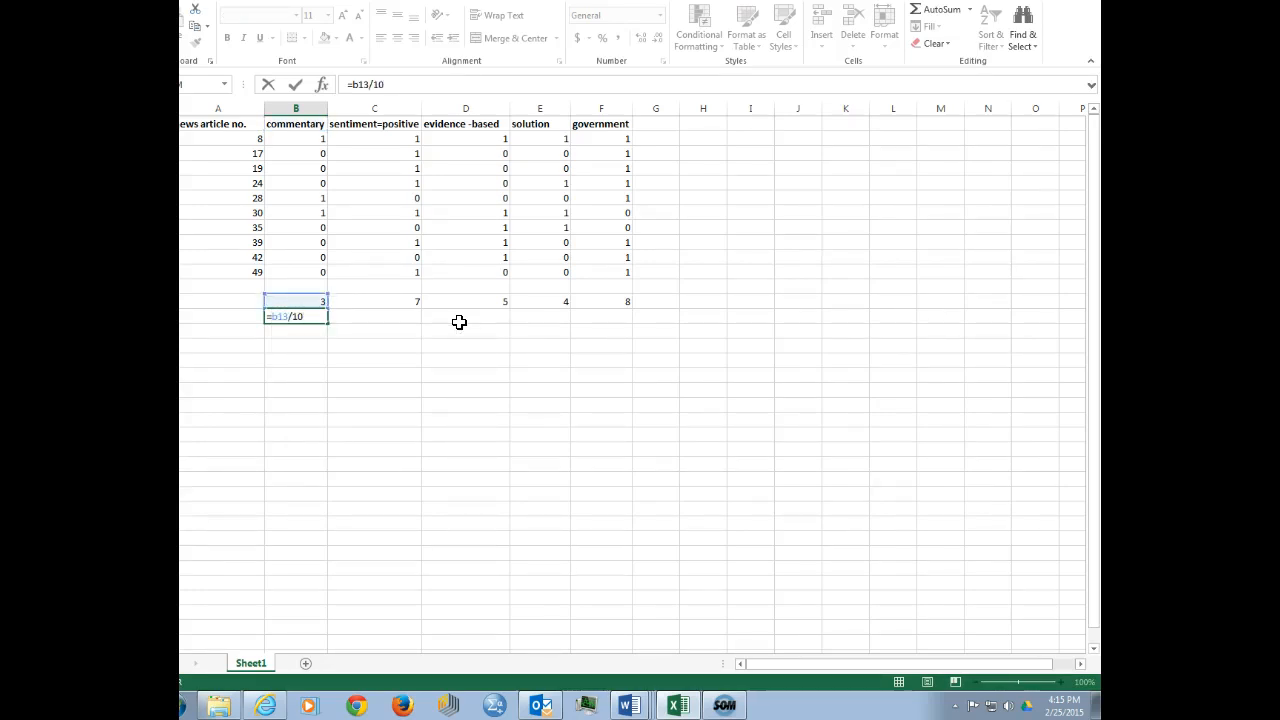
pyautogui.write('*100')
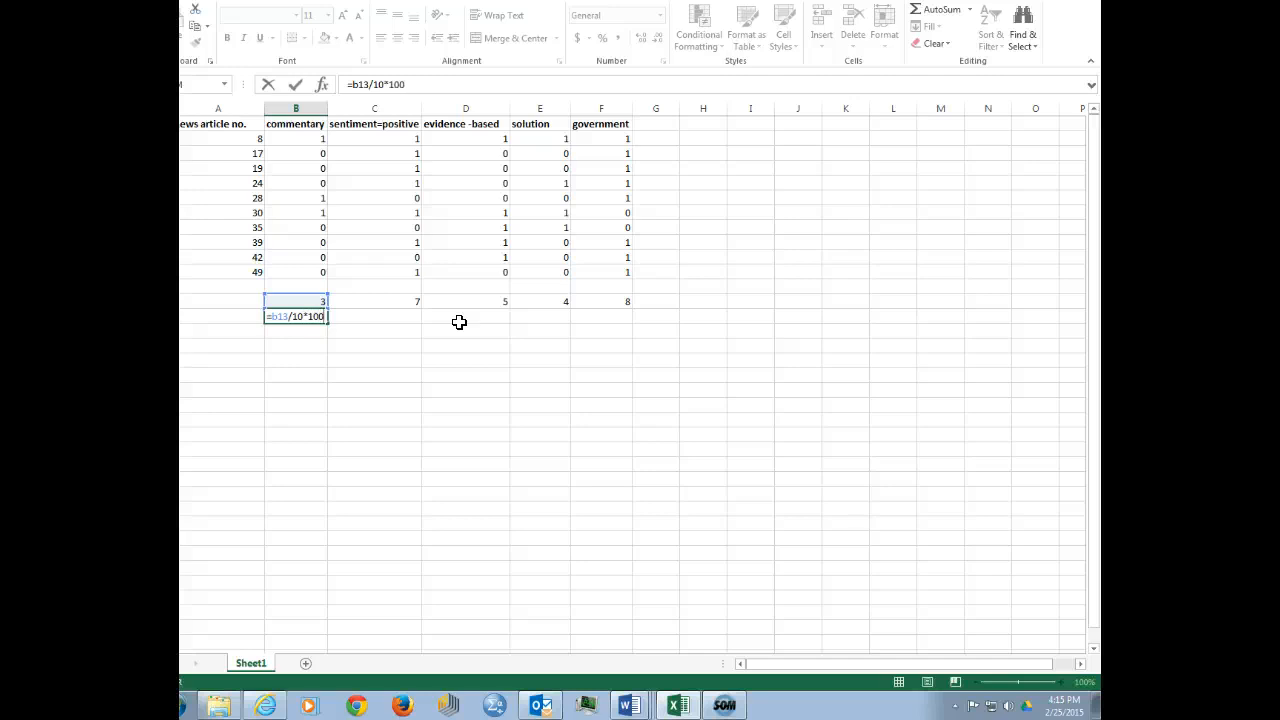
pyautogui.press('Enter')
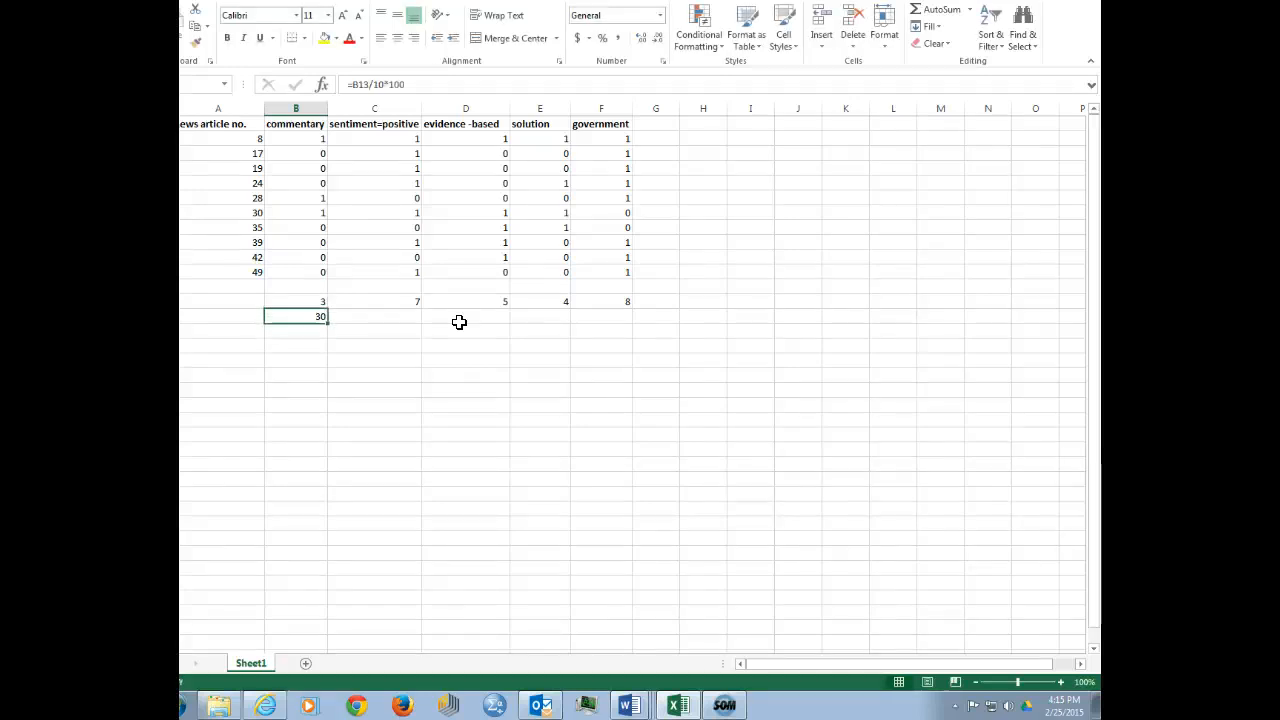
pyautogui.press('ctrl+c')
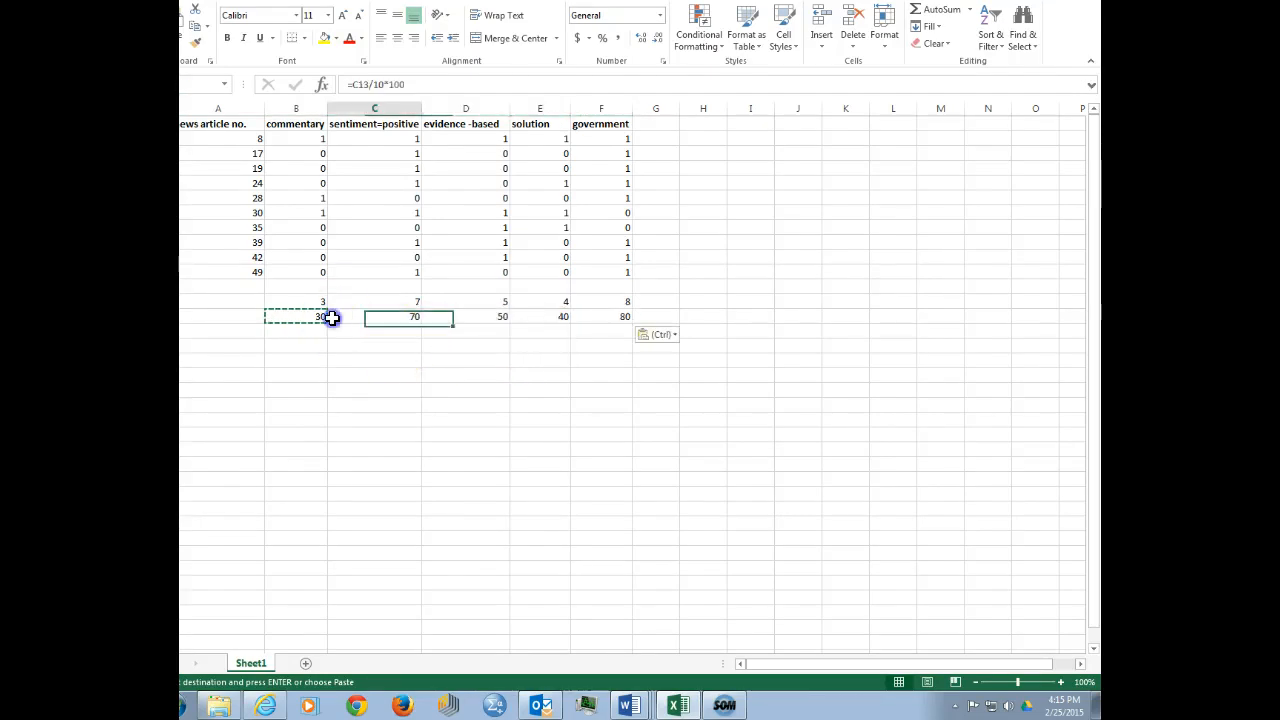
pyautogui.click(295, 316)
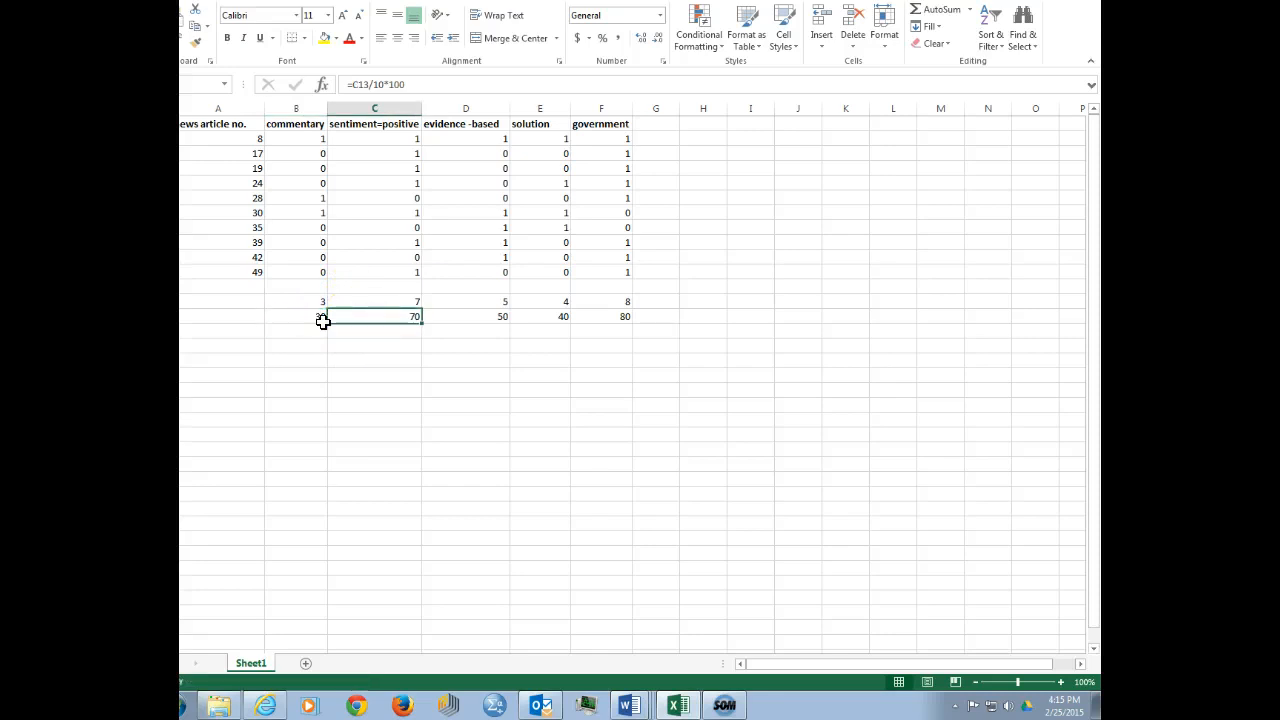
pyautogui.click(296, 316)
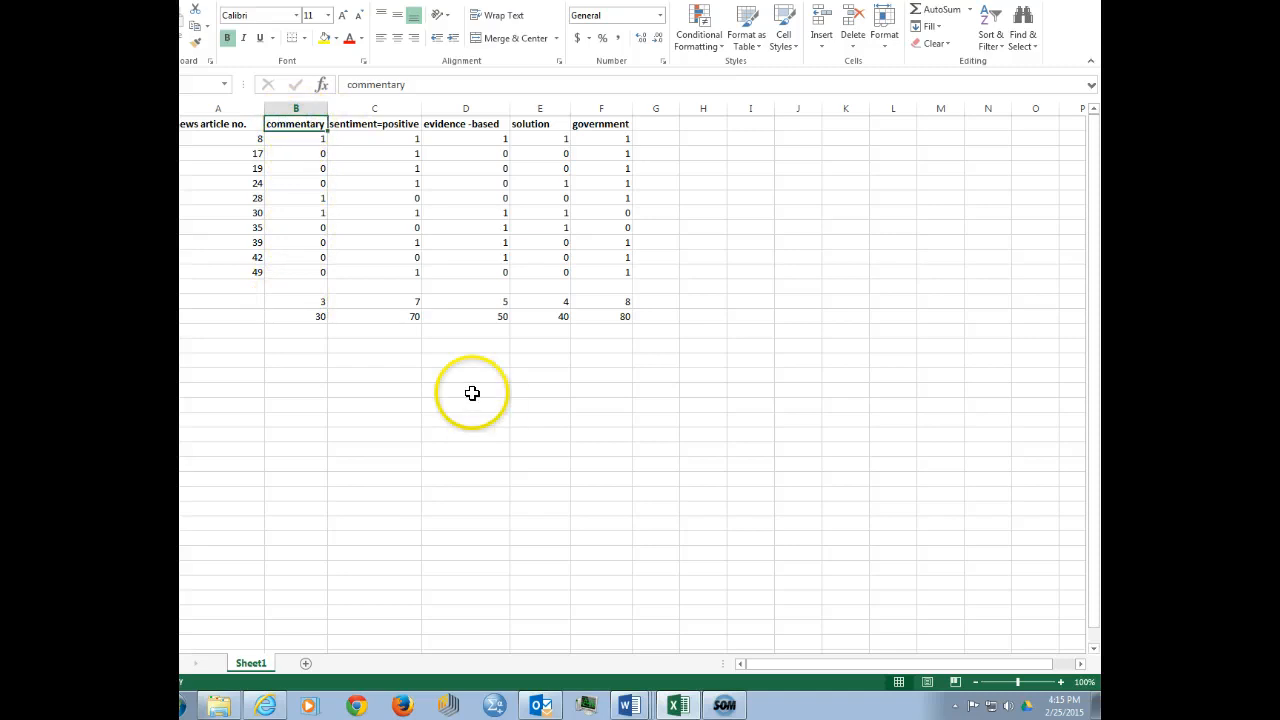
pyautogui.click(374, 316)
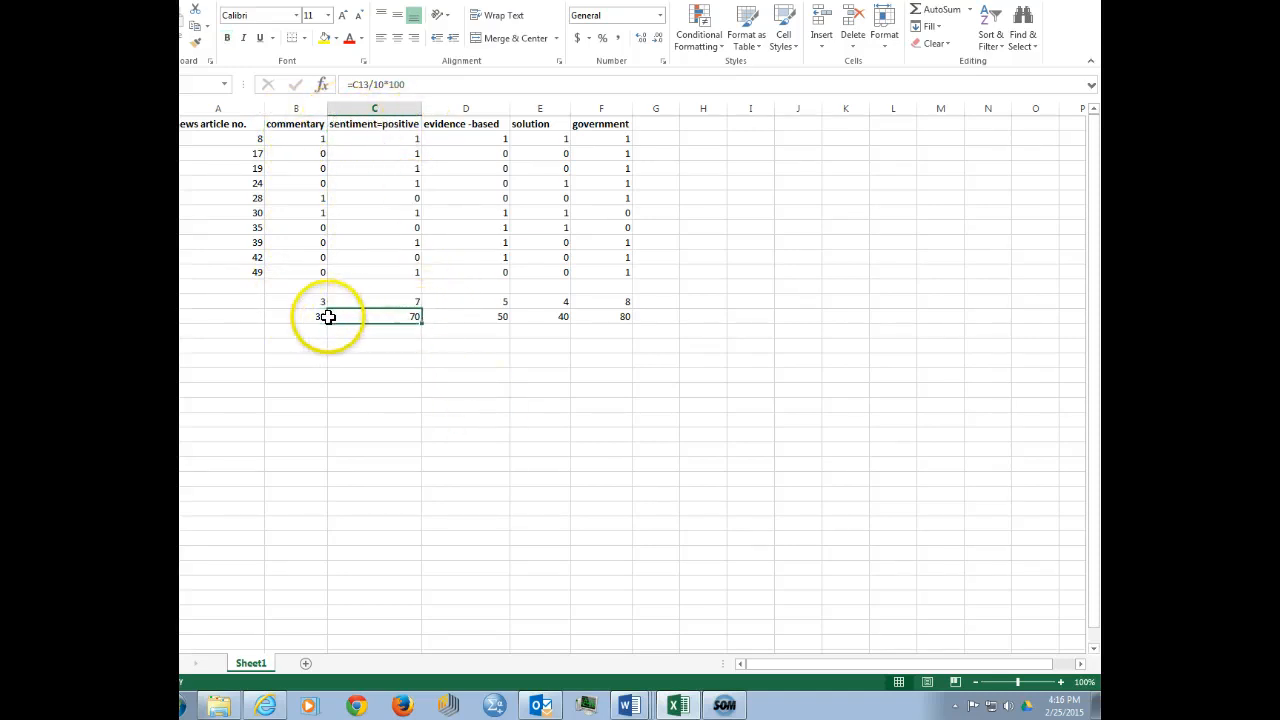
pyautogui.click(465, 316)
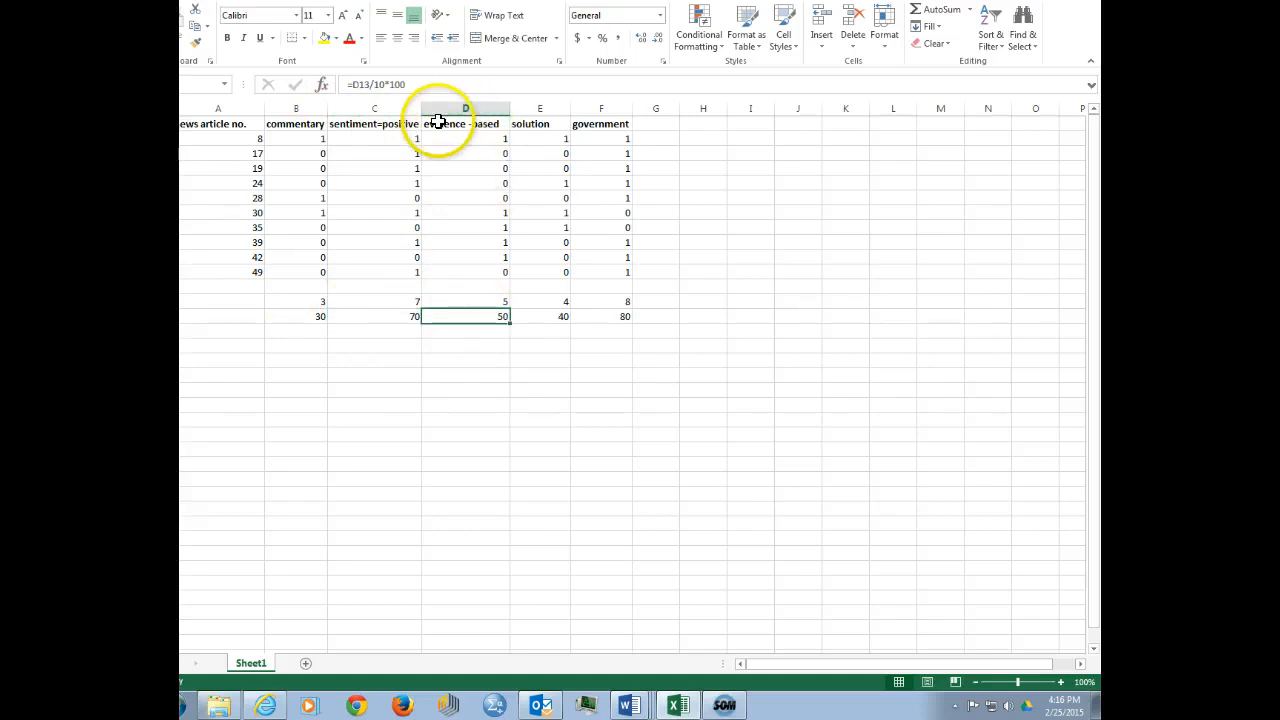
pyautogui.click(464, 123)
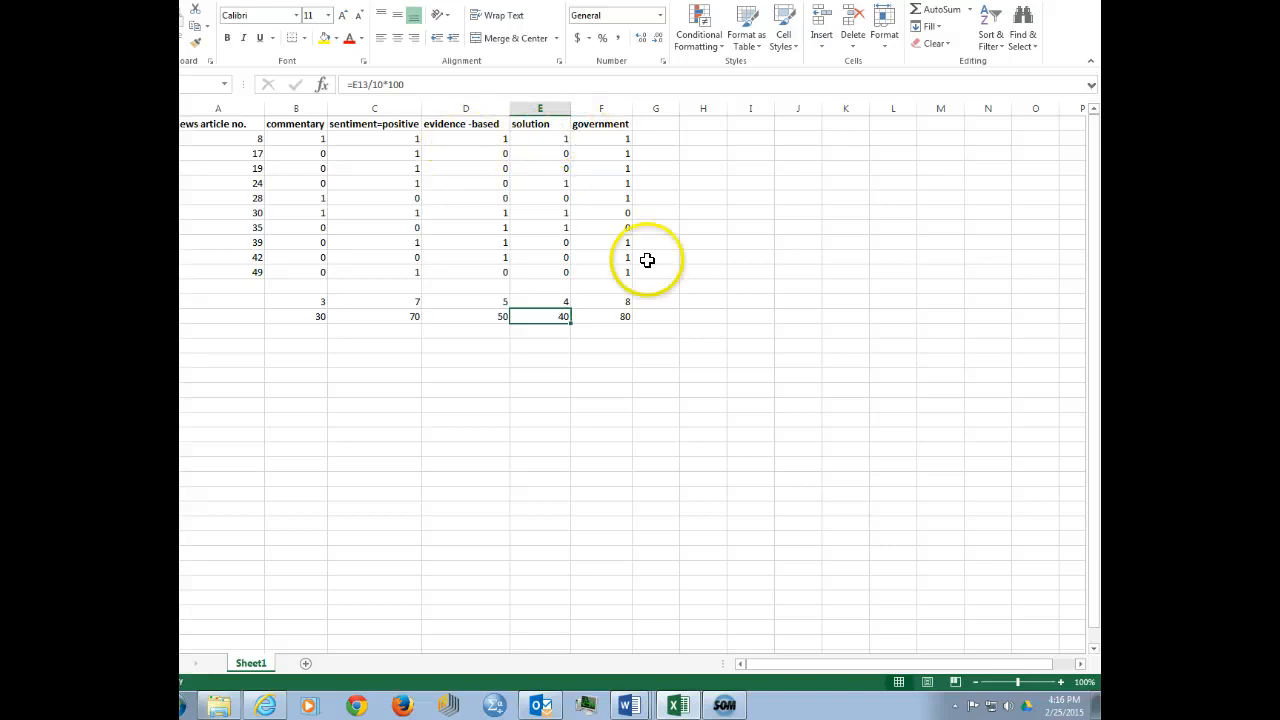
pyautogui.click(600, 316)
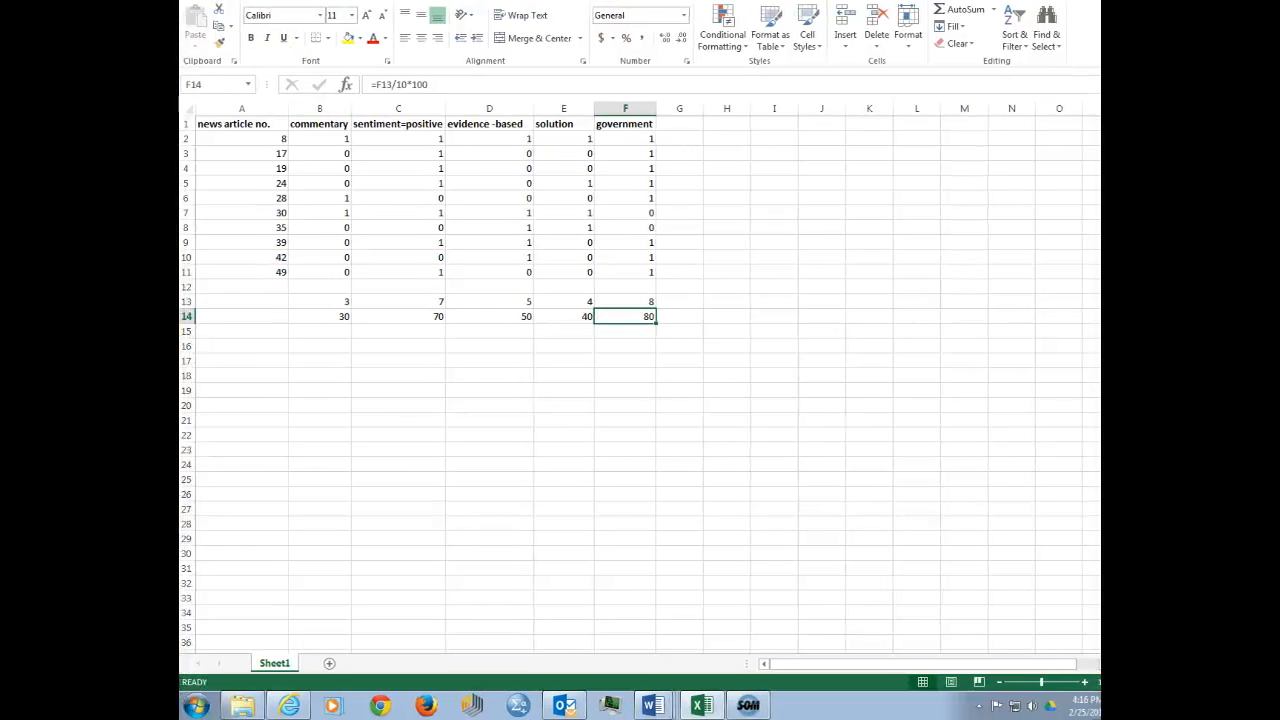
pyautogui.click(679, 123)
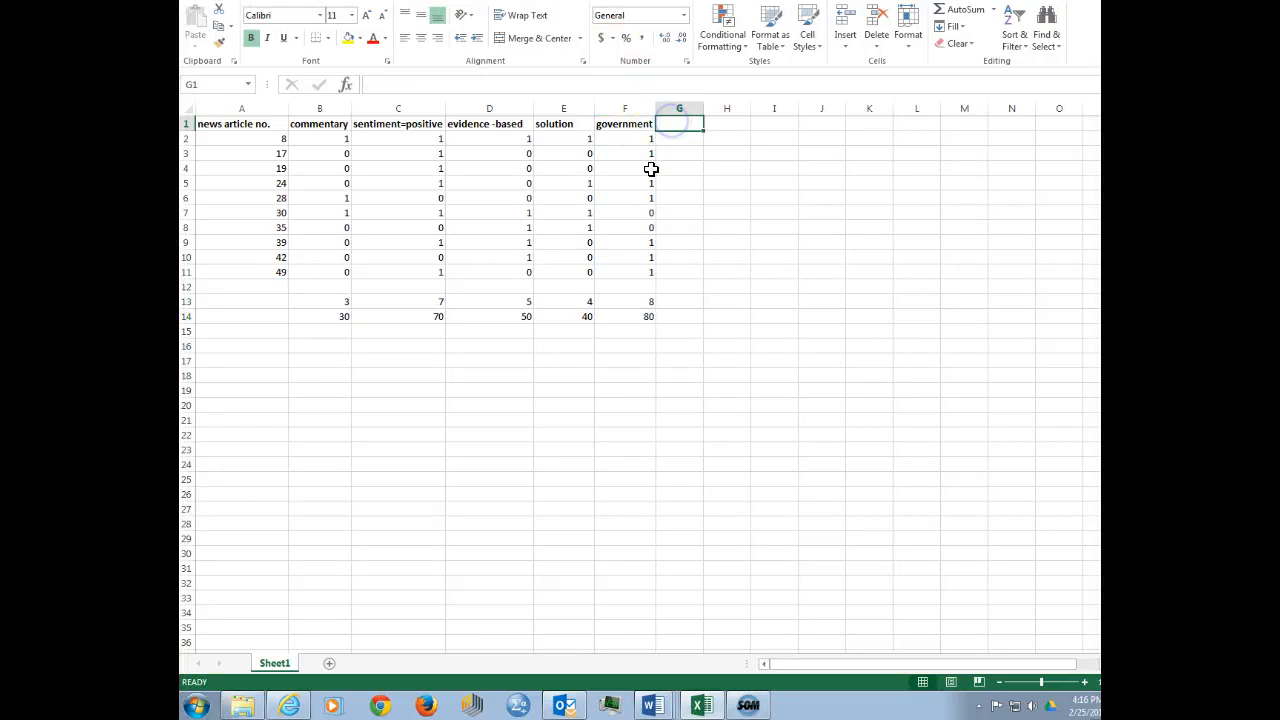
pyautogui.scroll(-3)
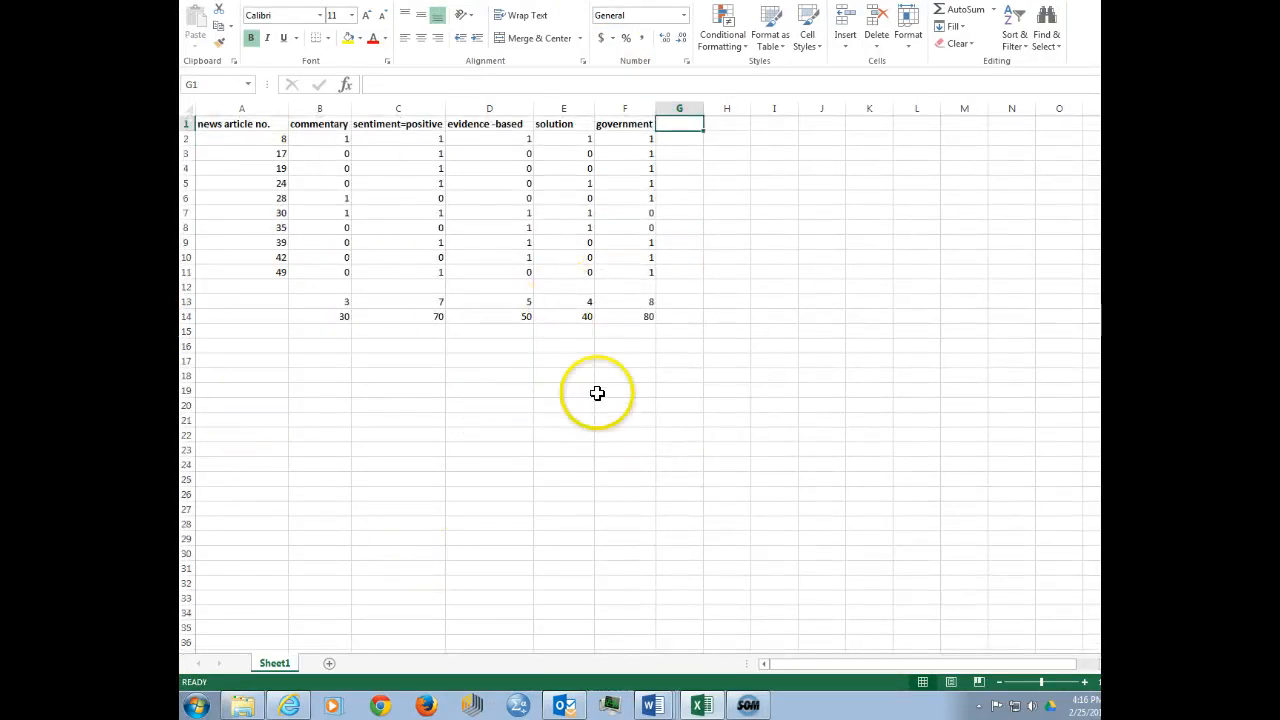
pyautogui.moveTo(461, 364)
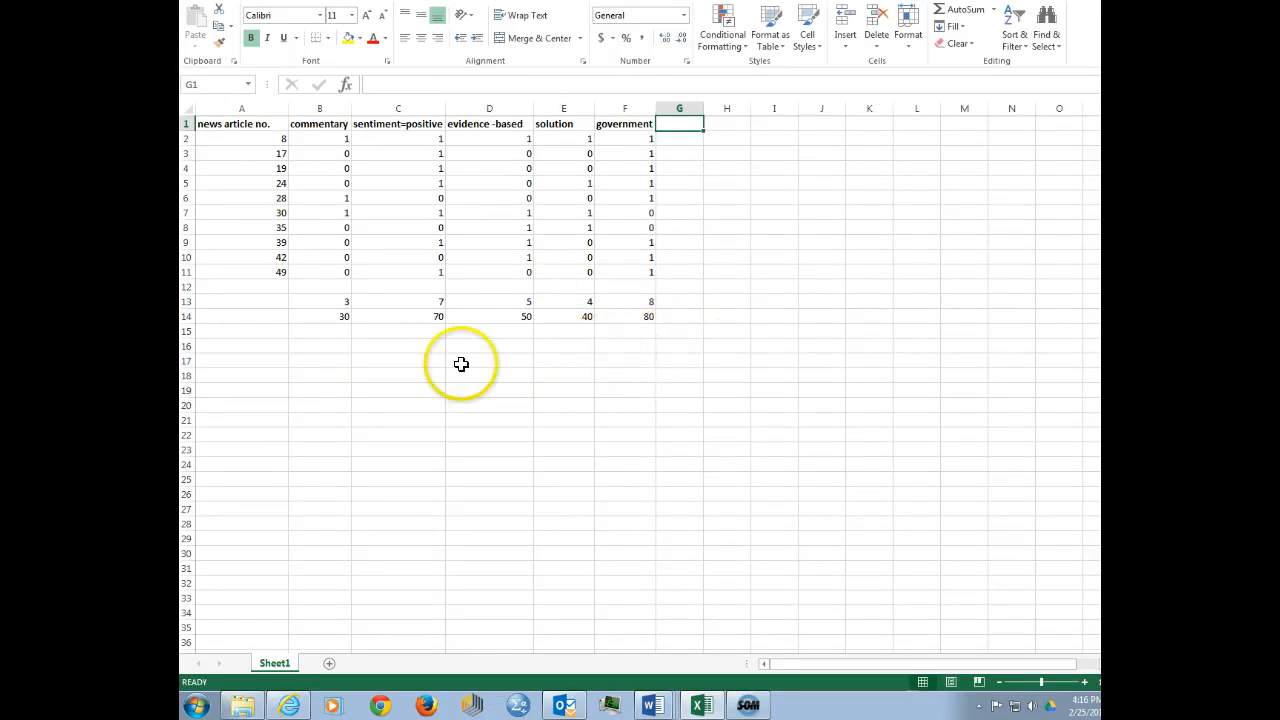
pyautogui.moveTo(591, 250)
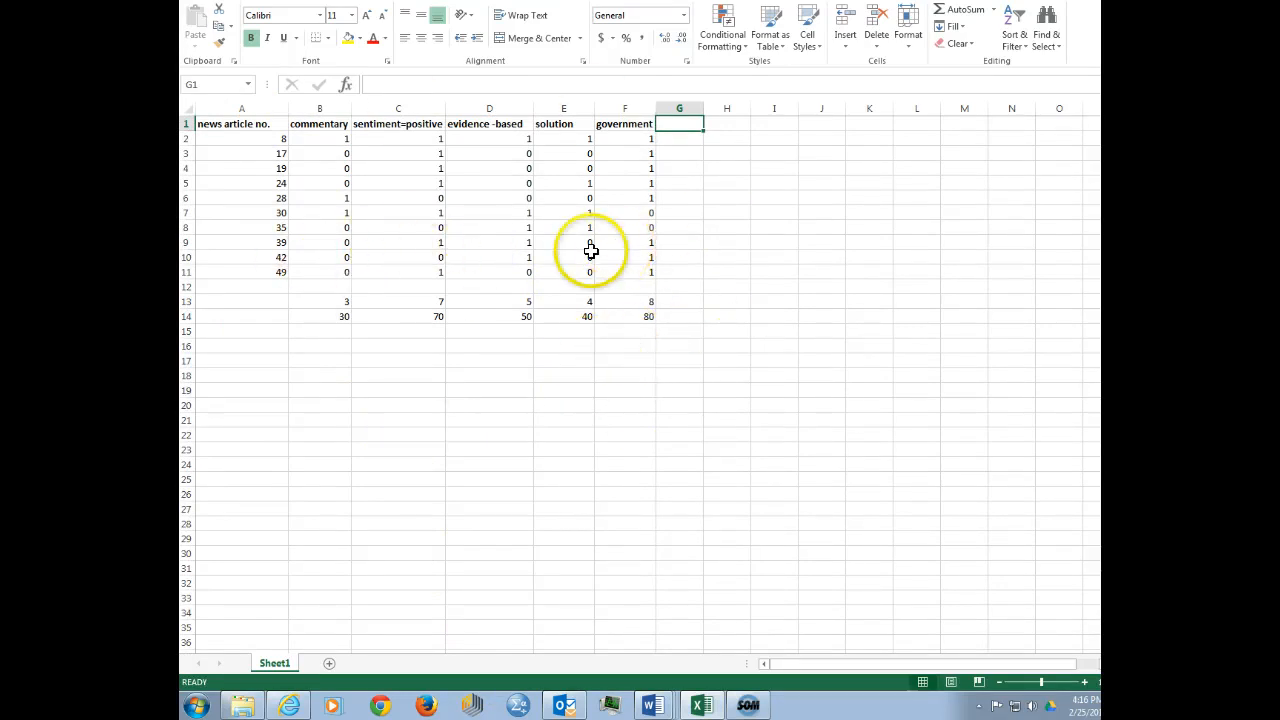
pyautogui.moveTo(461, 235)
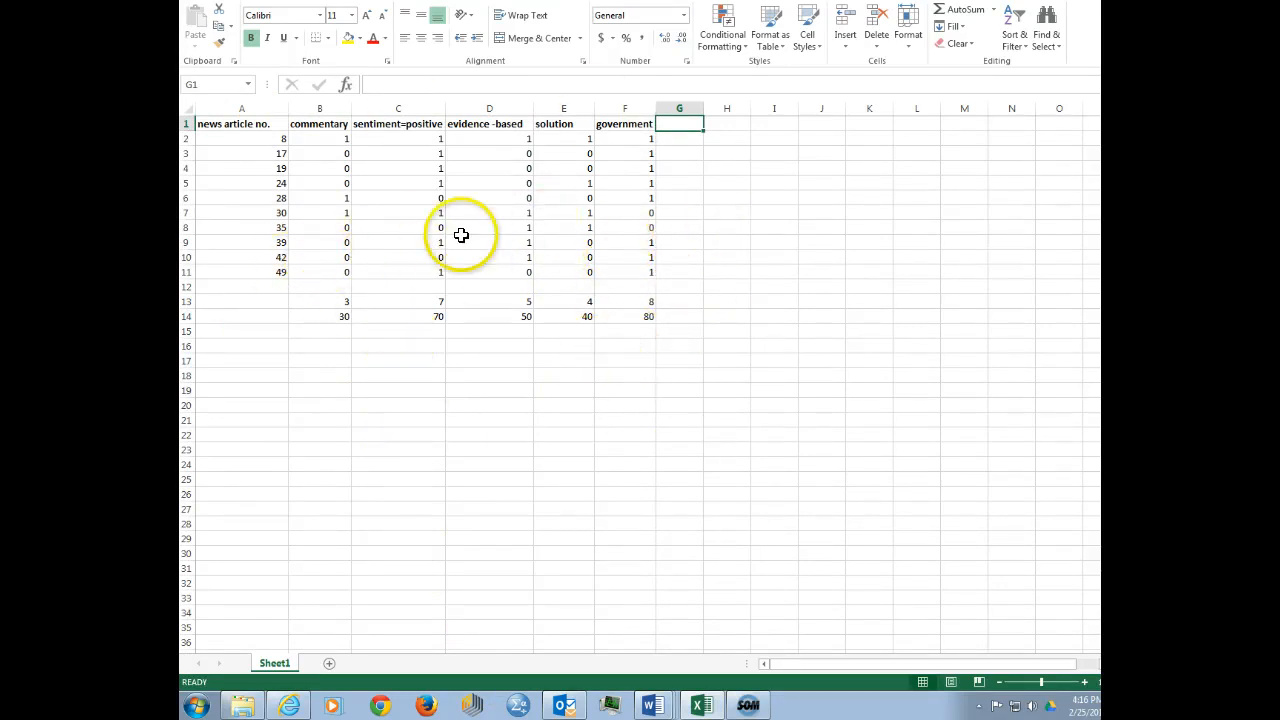
pyautogui.moveTo(446, 190)
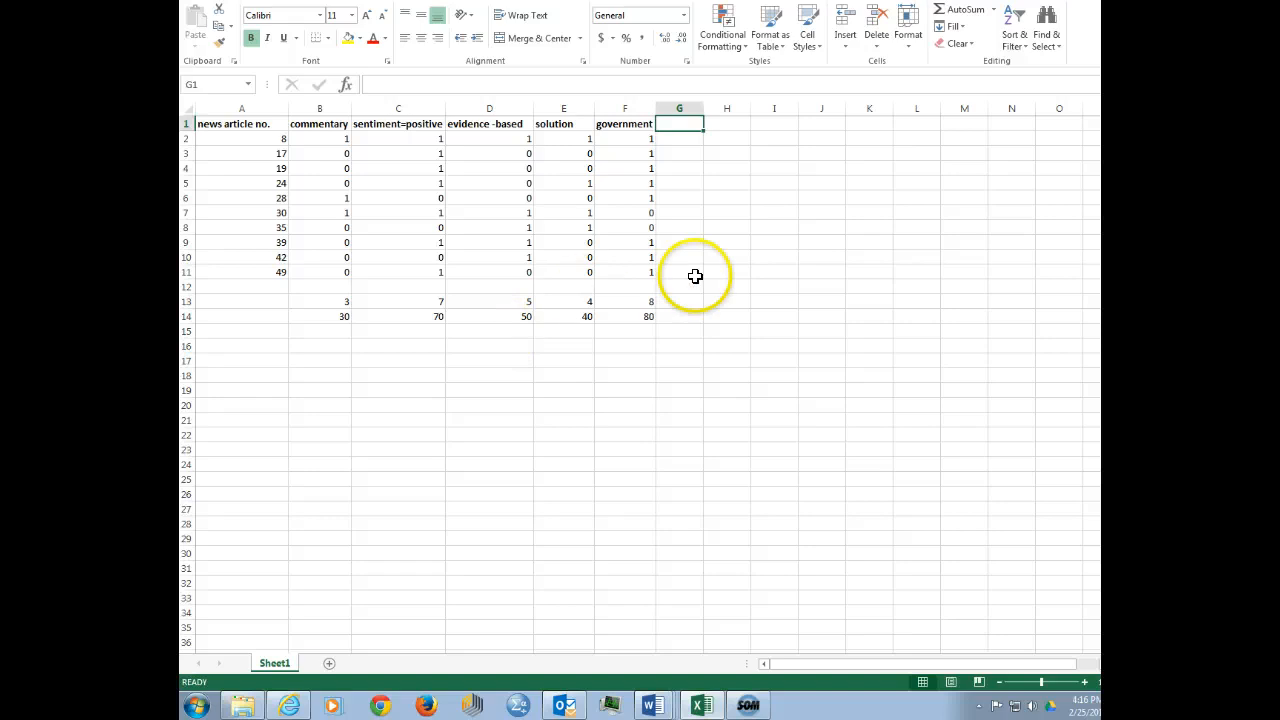
pyautogui.moveTo(388, 85)
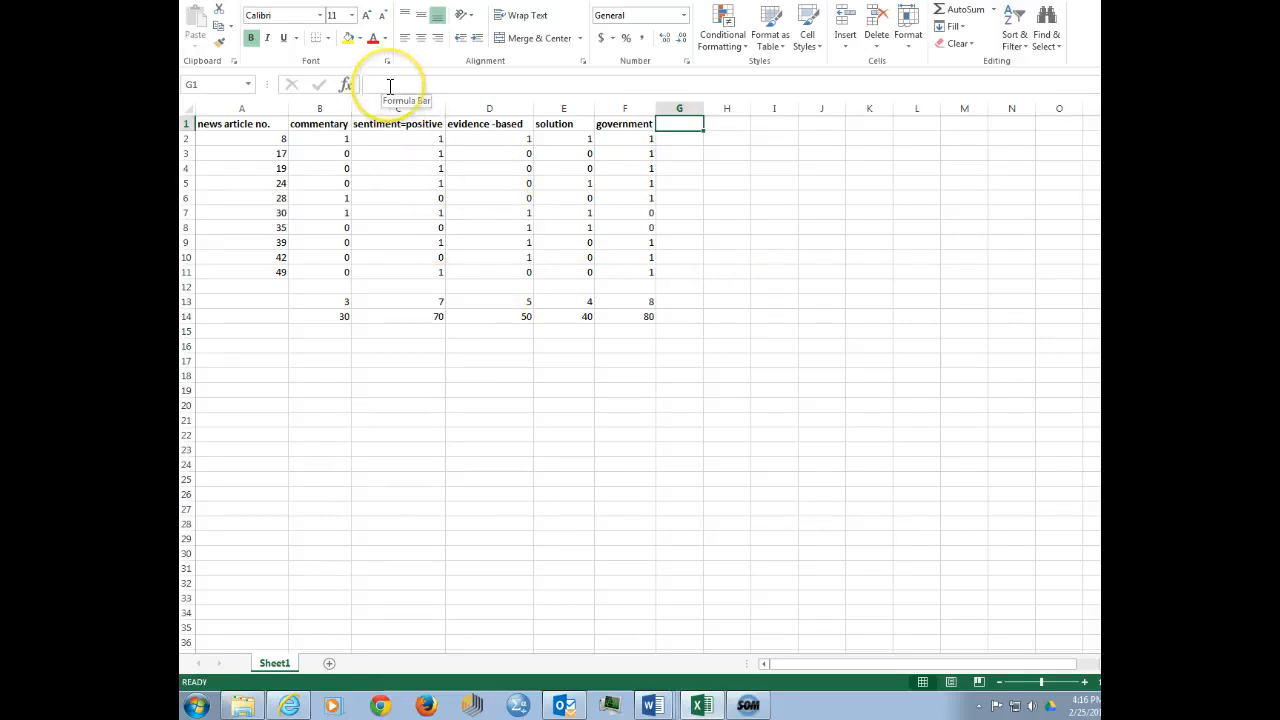